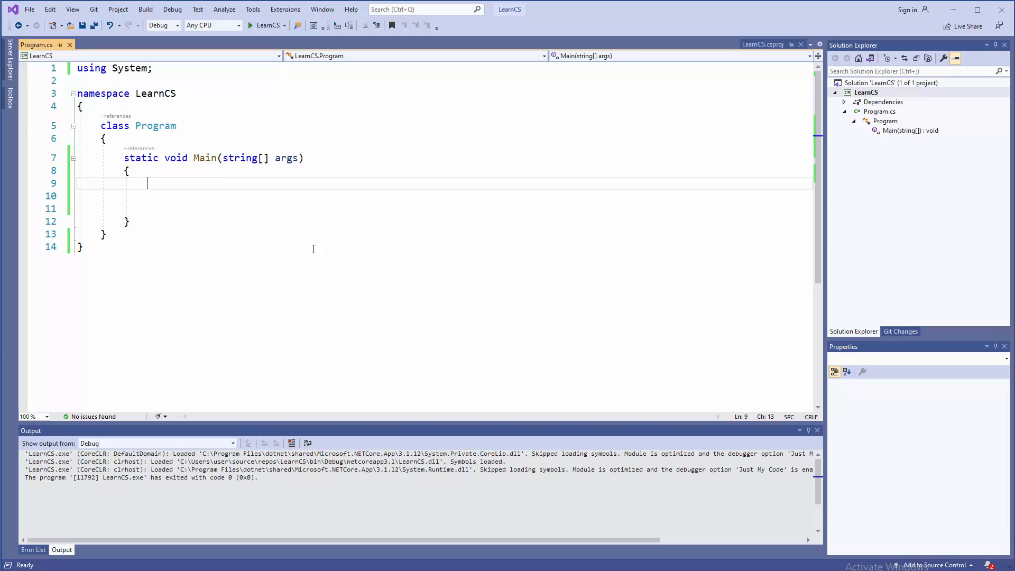
Write an if (25 > 50) condition with empty braces inside Main.
text(i)
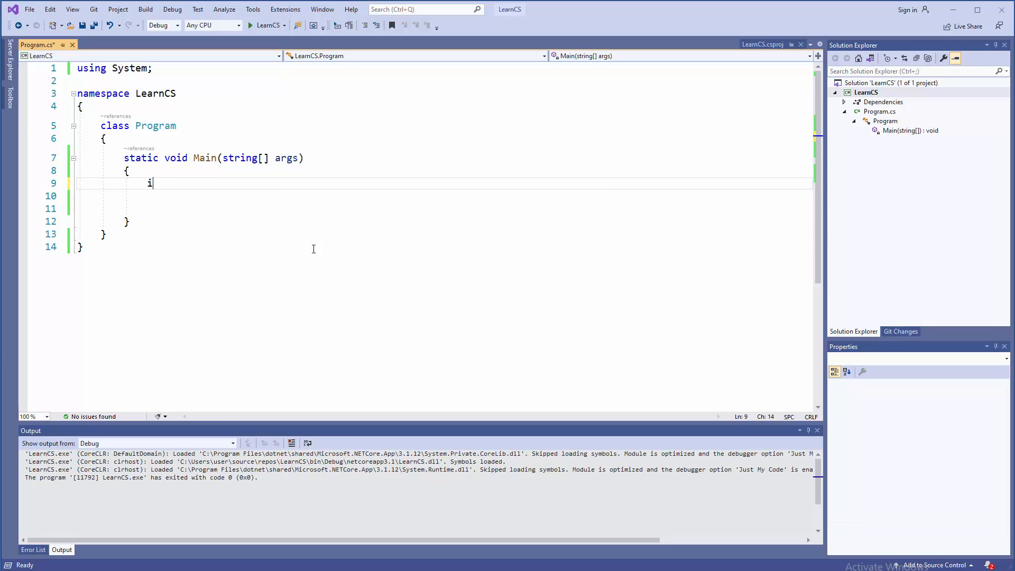
text(f)
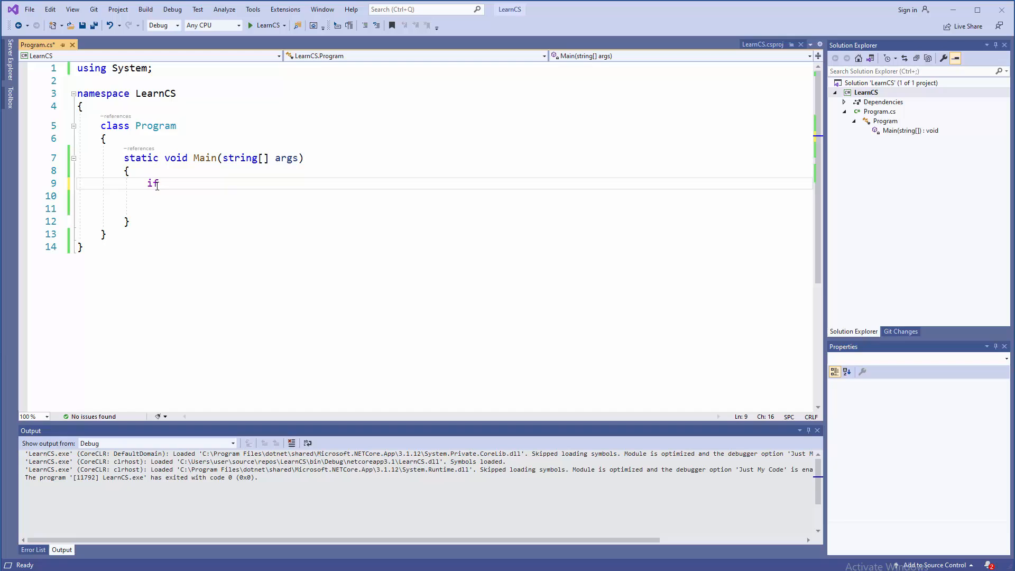
text(())
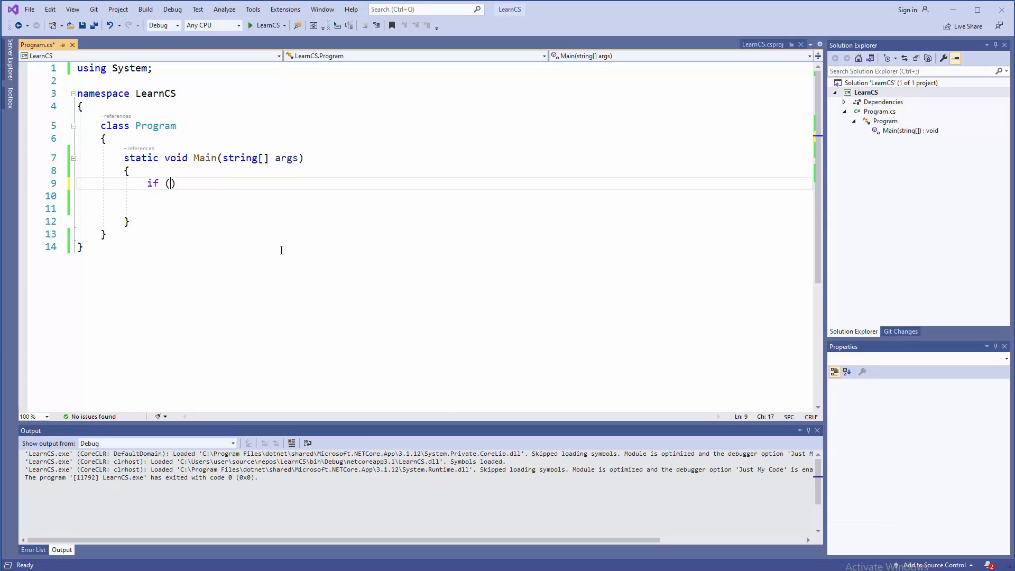
text(25)
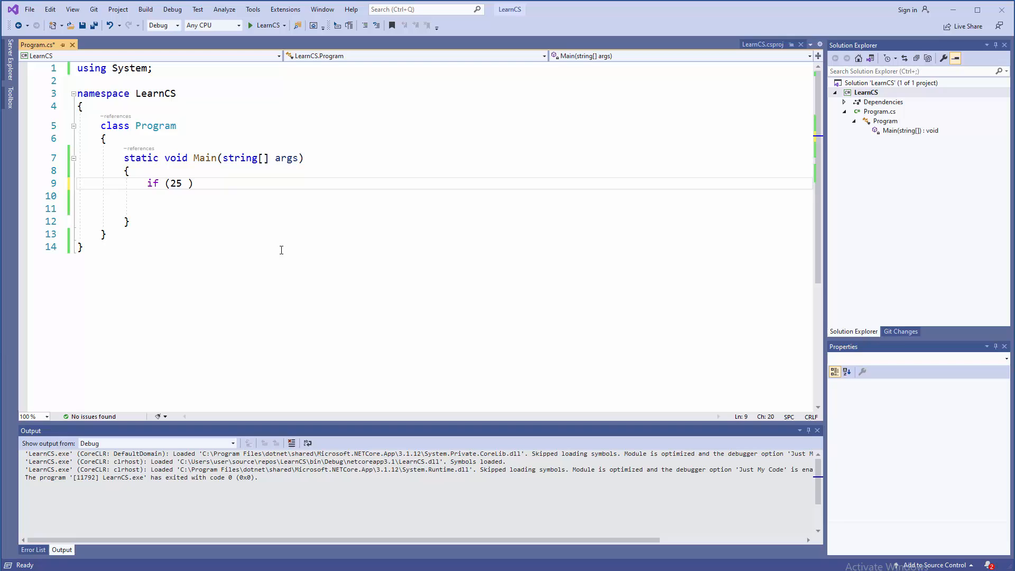
text(> 50)
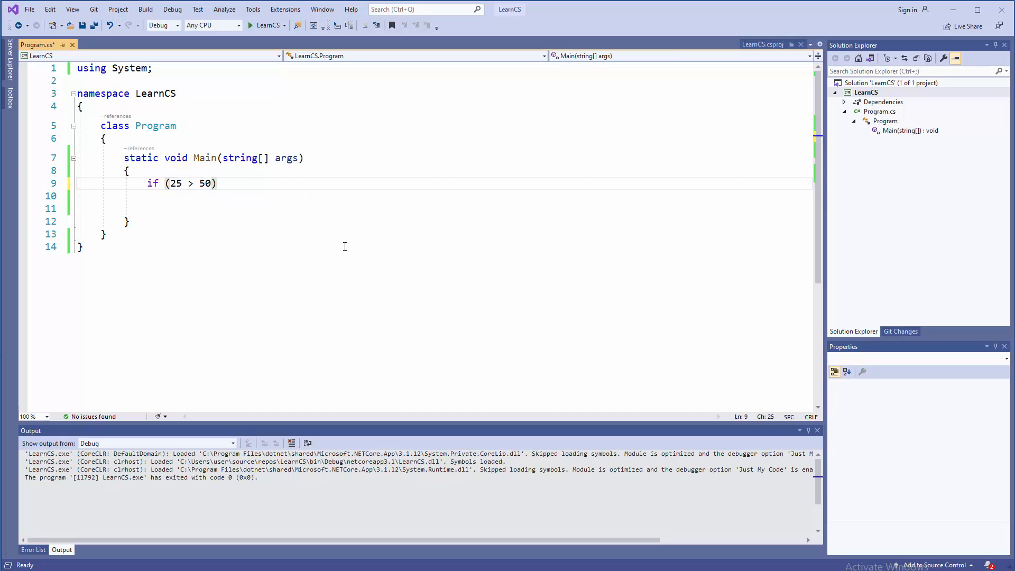
text({ })
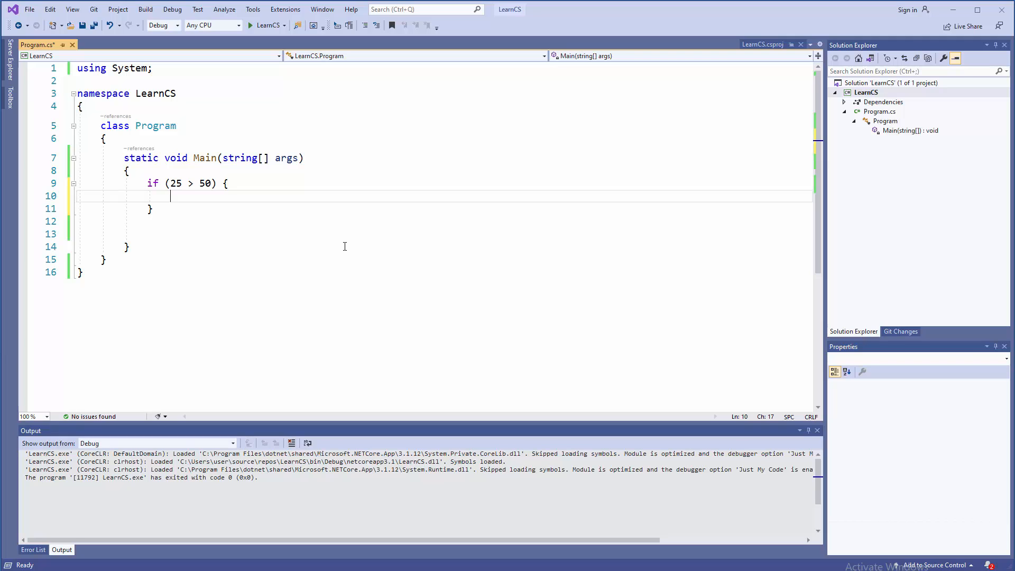
Inside the block, print "25 is Greater than 50" with Console.WriteLine.
text(Cos)
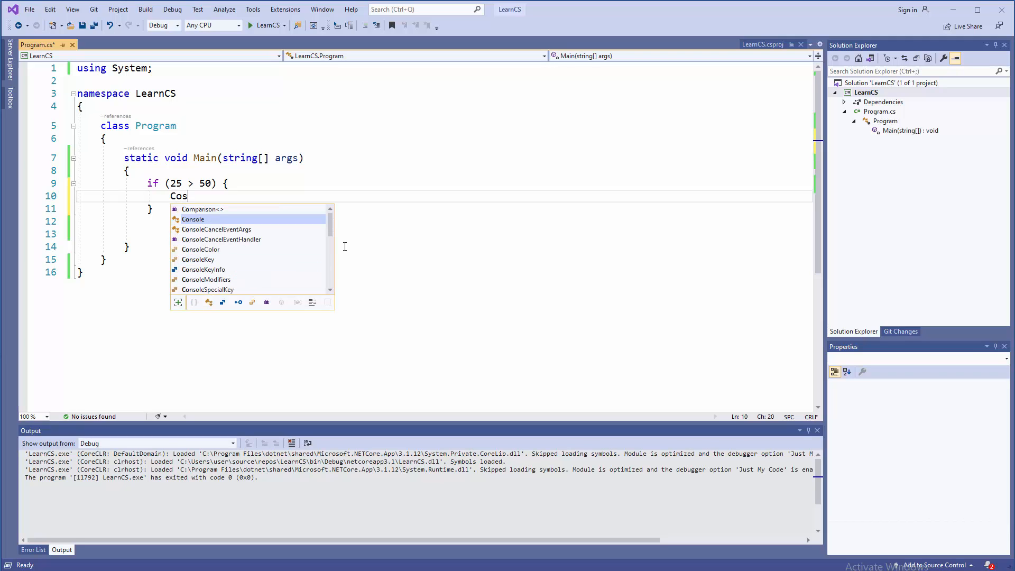
text(no)
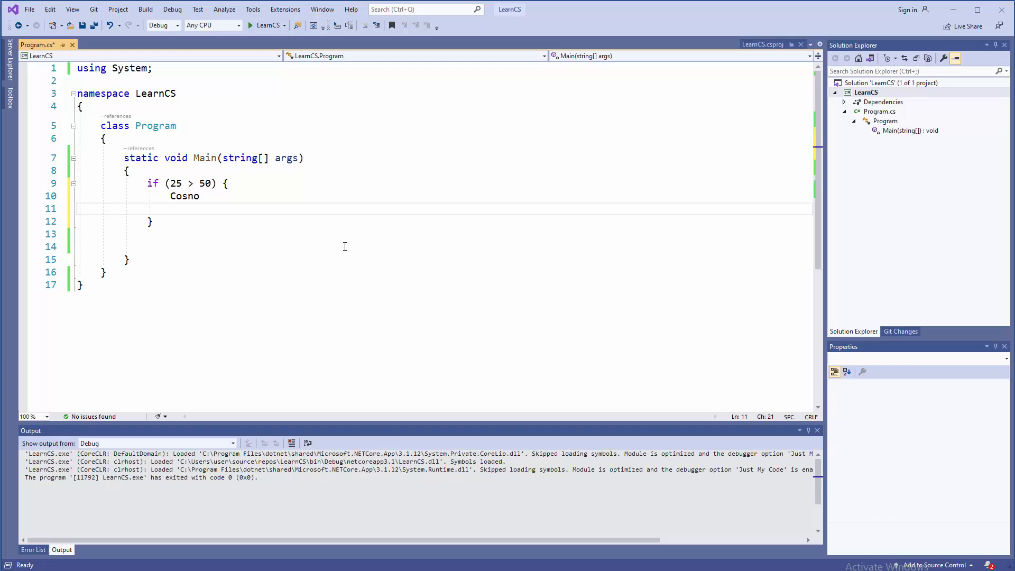
key(Backspace)
text(nsole)
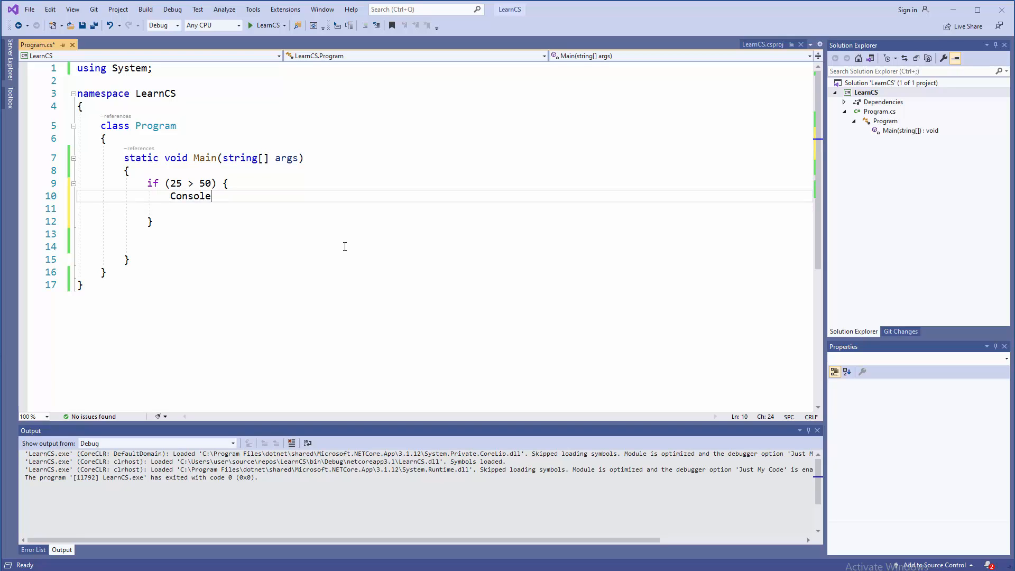
text(.Write)
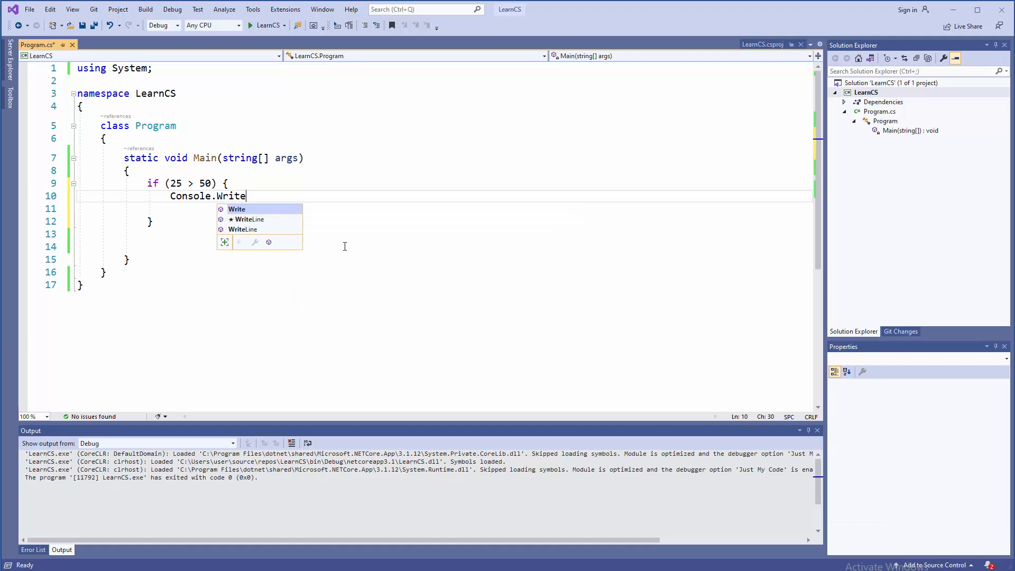
text(Line())
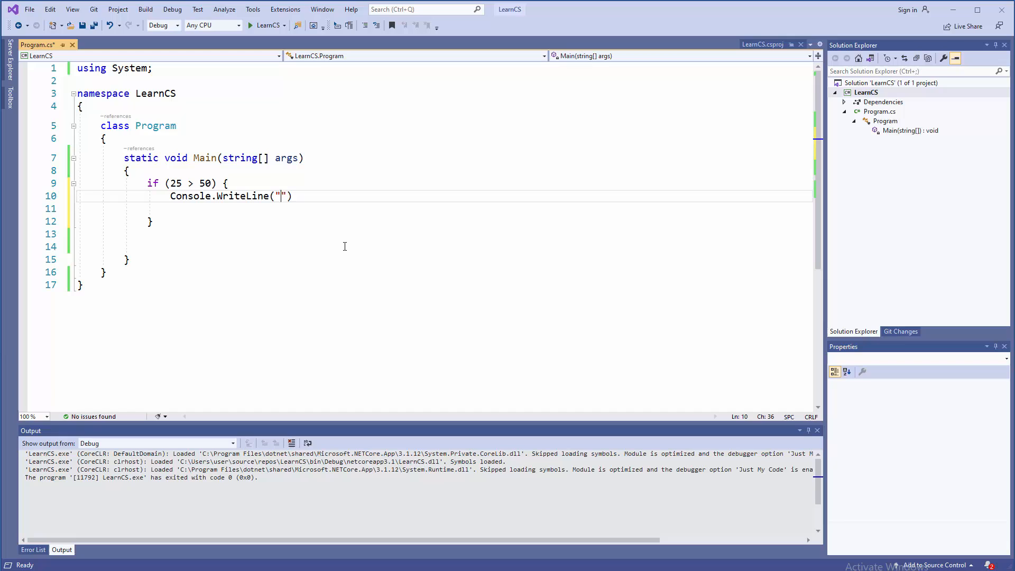
text(25 is Greater than 50)
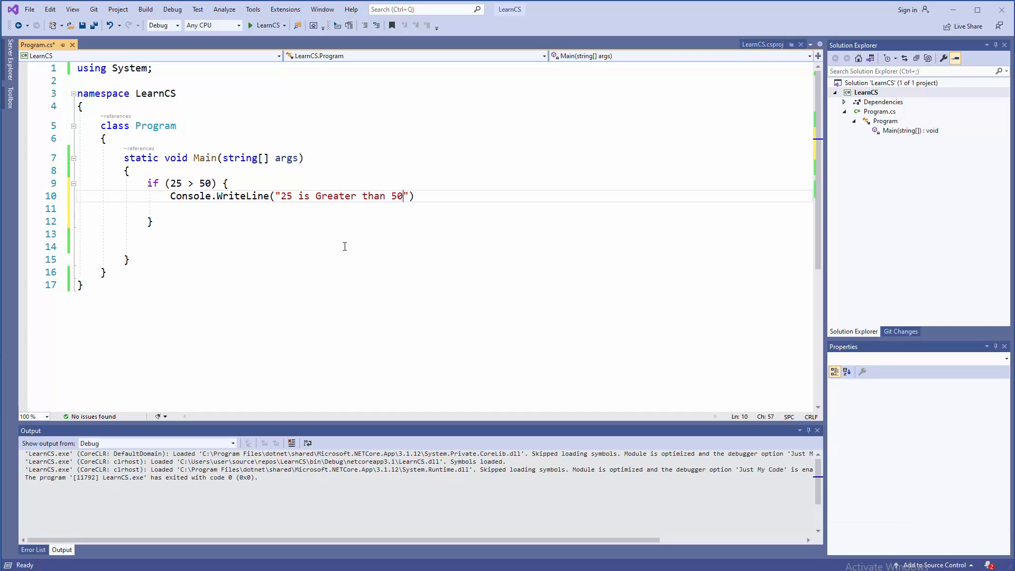
text();)
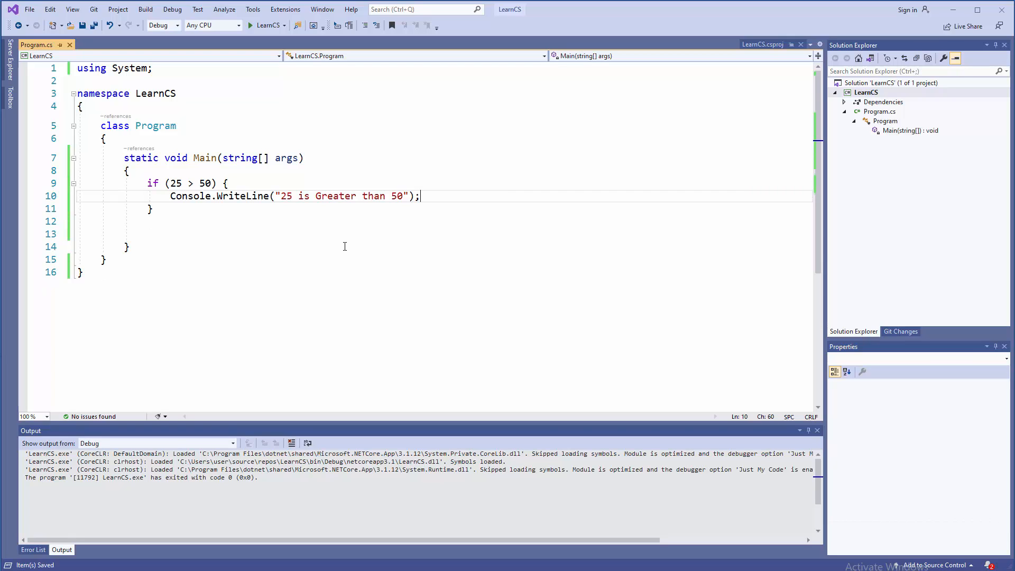
click(250, 25)
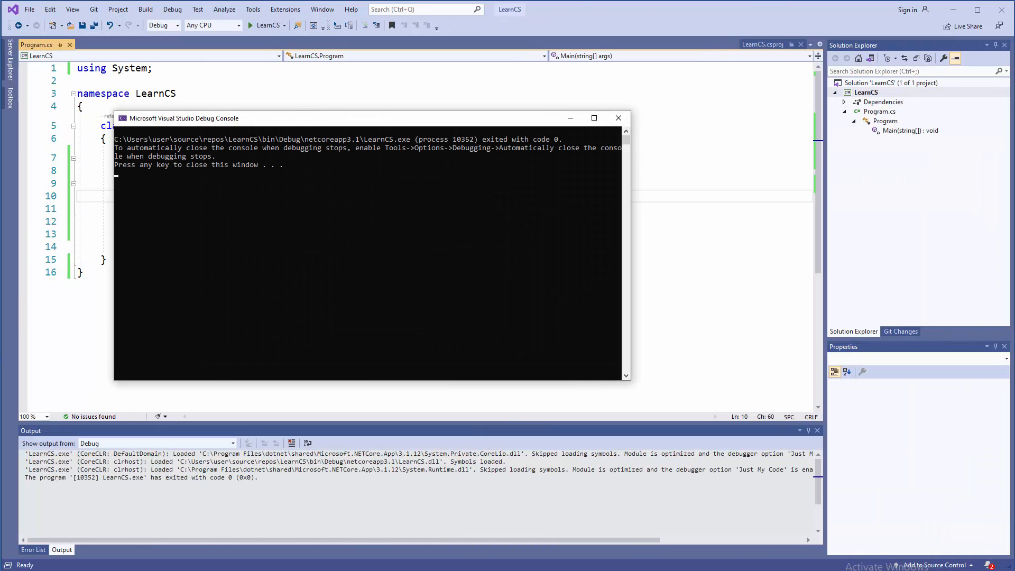
key(enter)
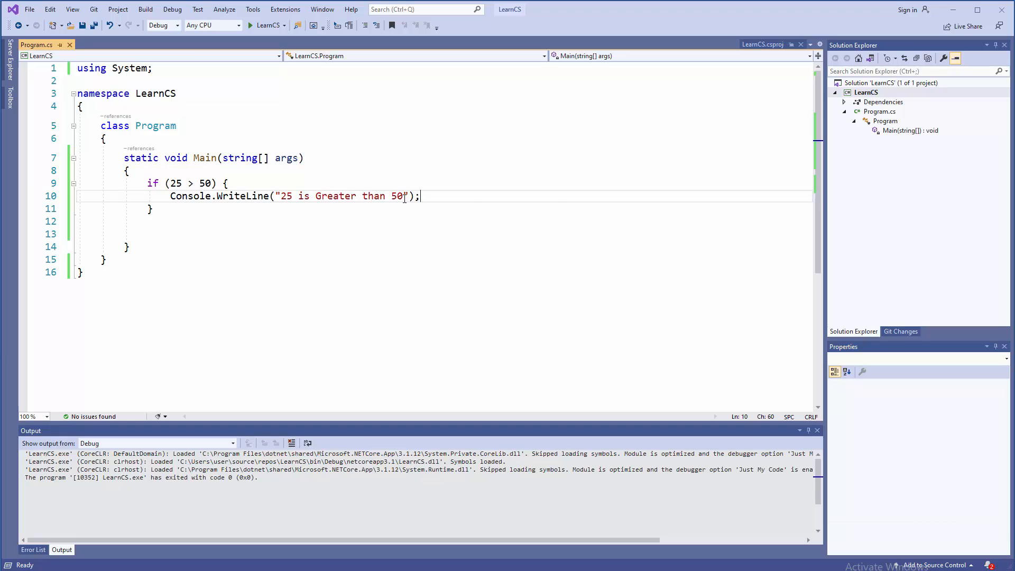
drag(168, 183, 201, 183)
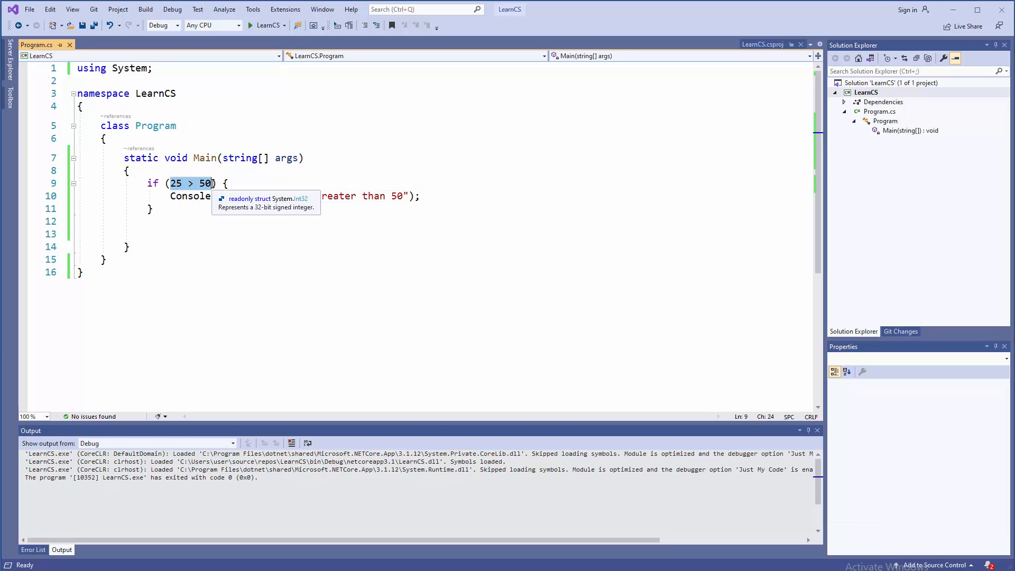
mouse_move(192, 184)
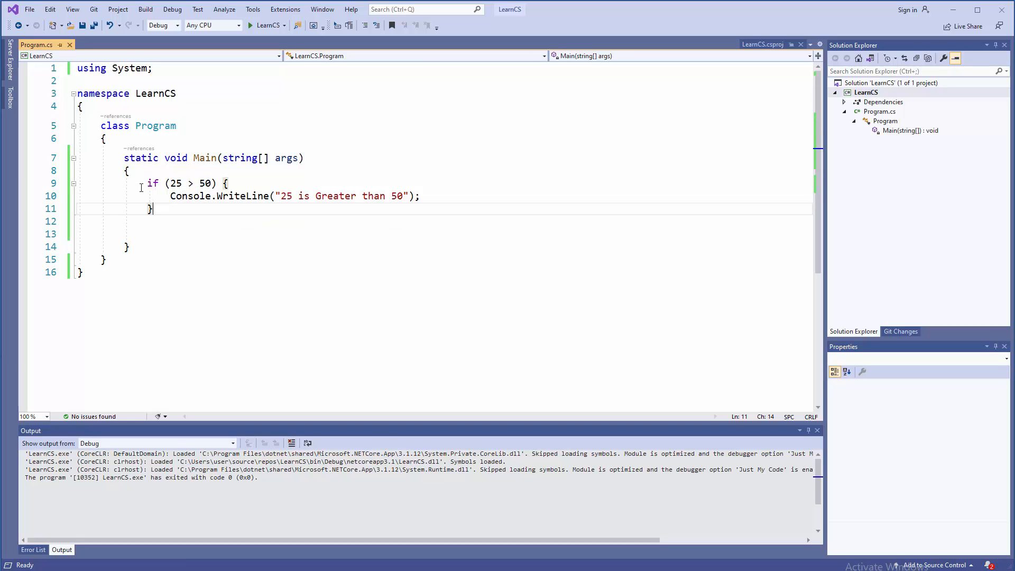
Duplicate the first if block, changing the condition to 25 < 50 and the message to Smaller.
drag(150, 184, 154, 209)
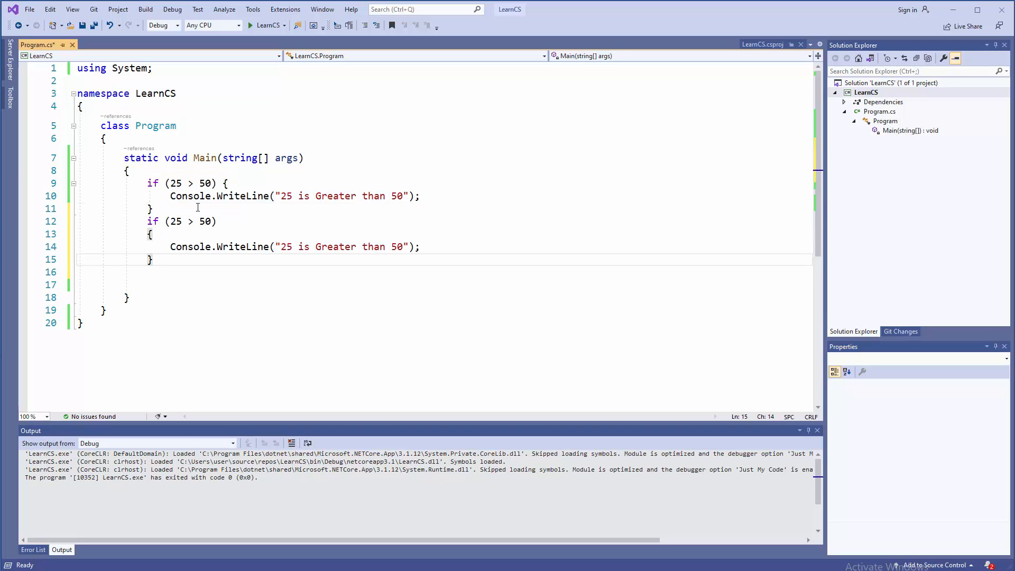
click(189, 221)
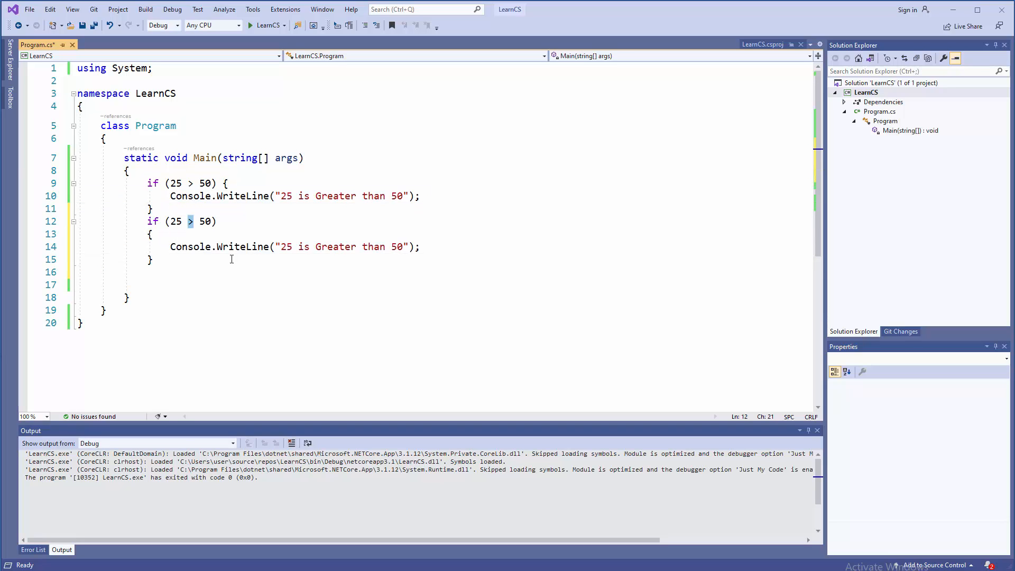
text(<)
click(295, 246)
text(Sm)
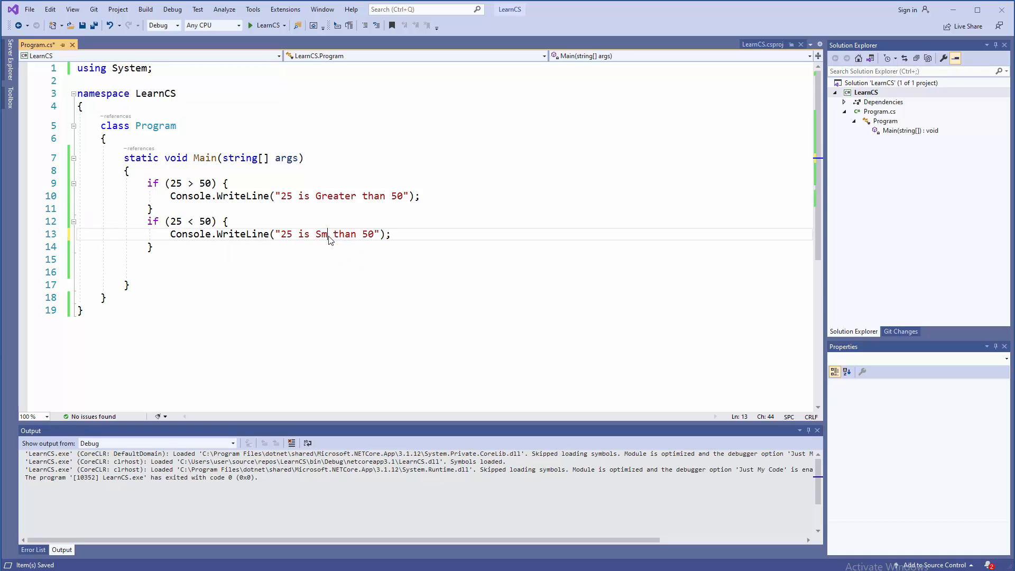
text(aller)
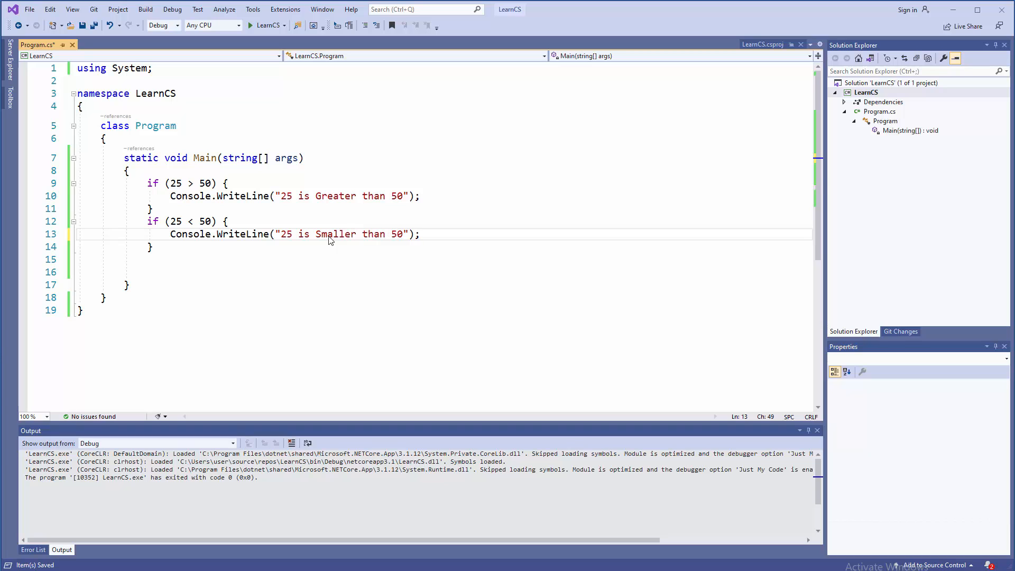
click(251, 25)
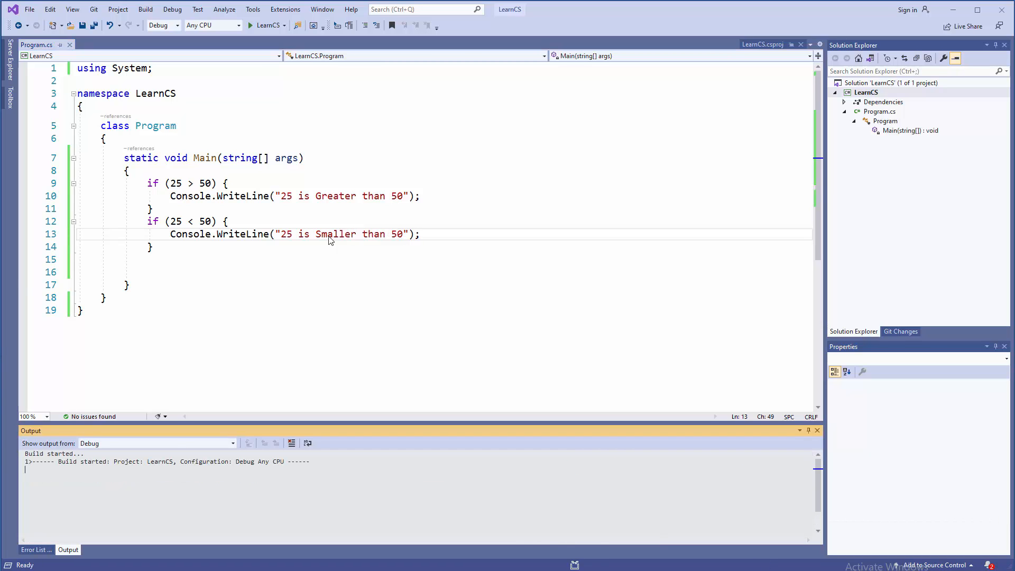
click(250, 25)
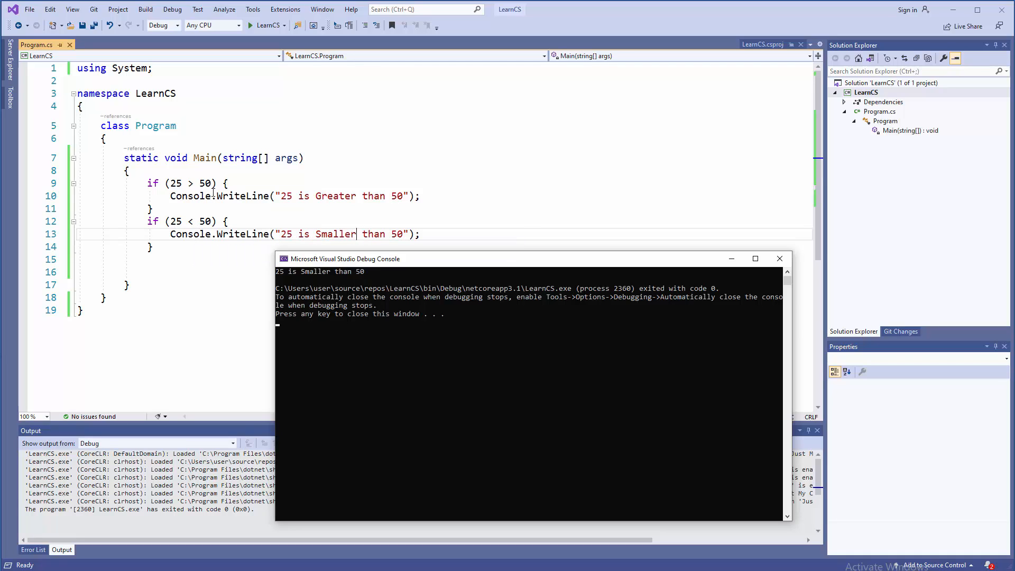
mouse_move(410, 266)
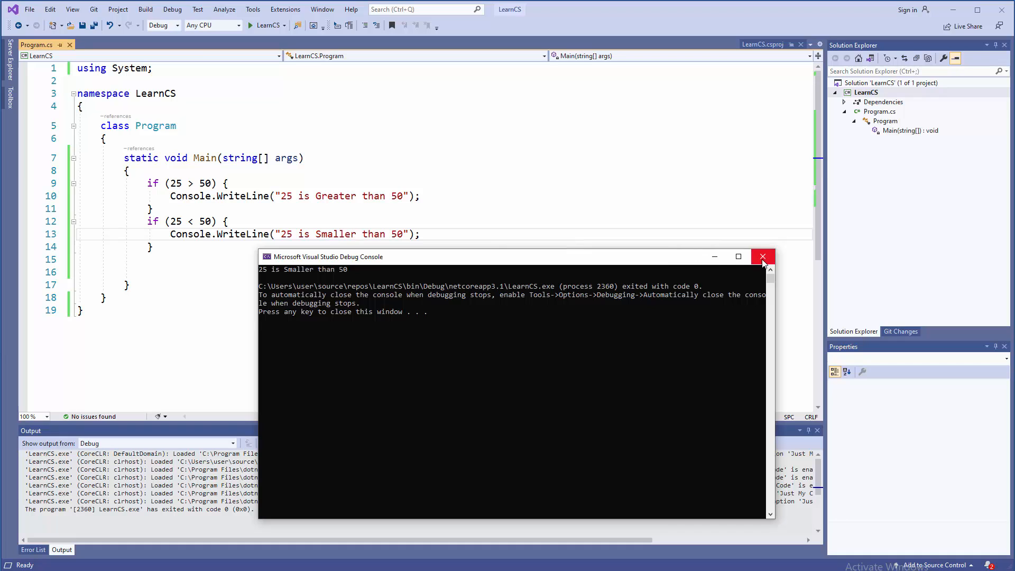
mouse_move(762, 256)
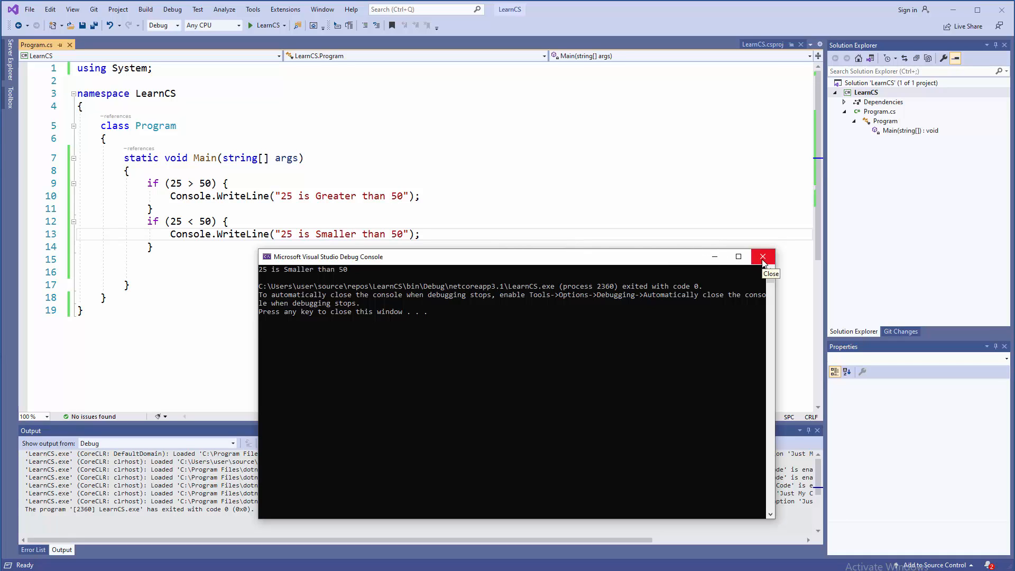
click(762, 256)
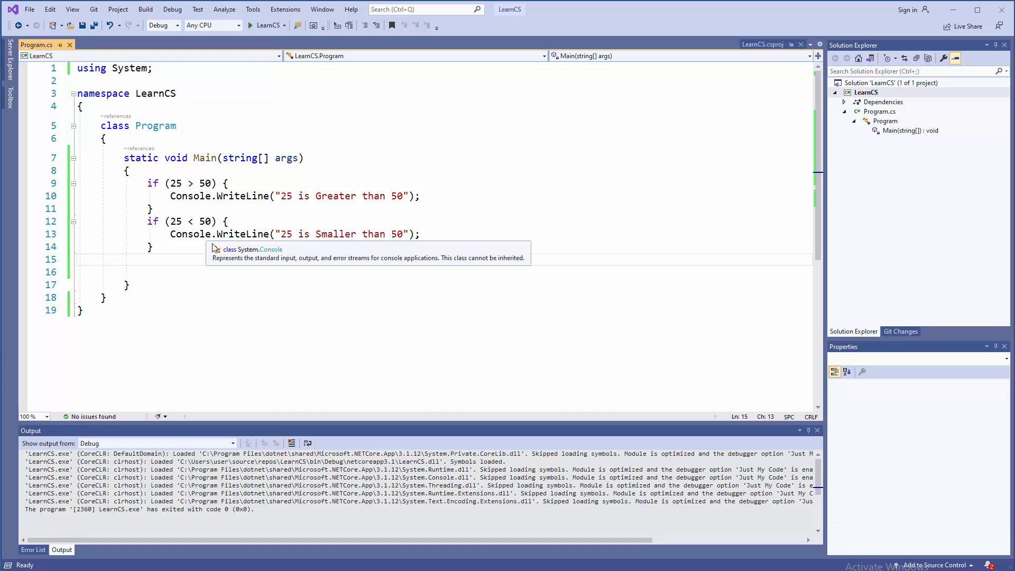
mouse_move(204, 279)
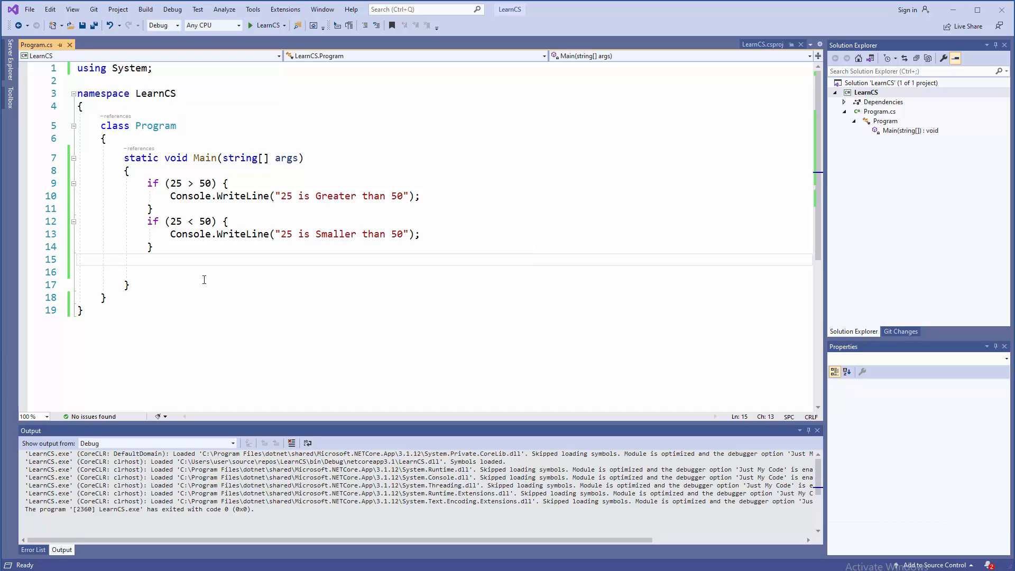
Add an if (25 == 50) block whose WriteLine prints "Number are Equal".
text(if)
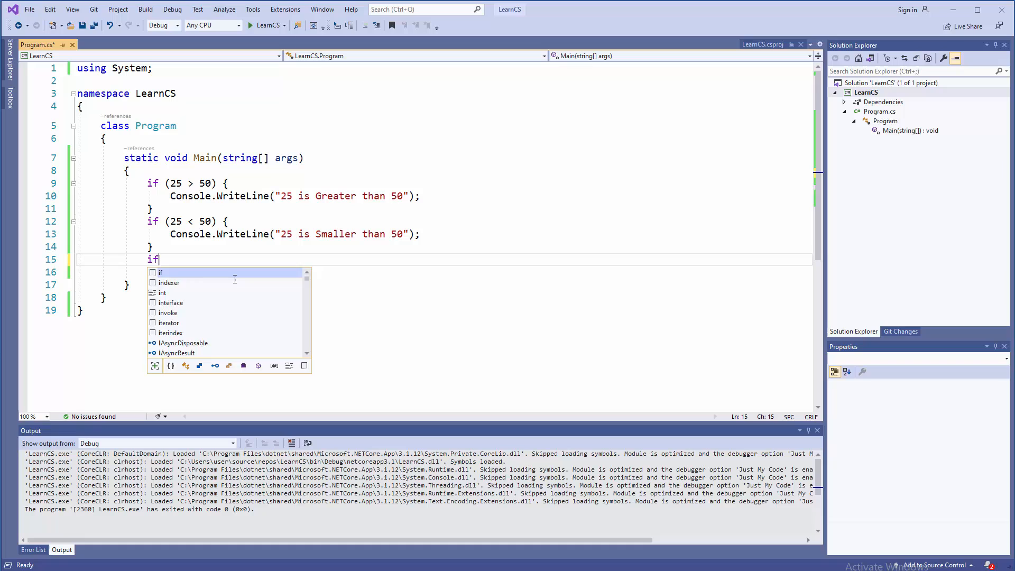
text(()
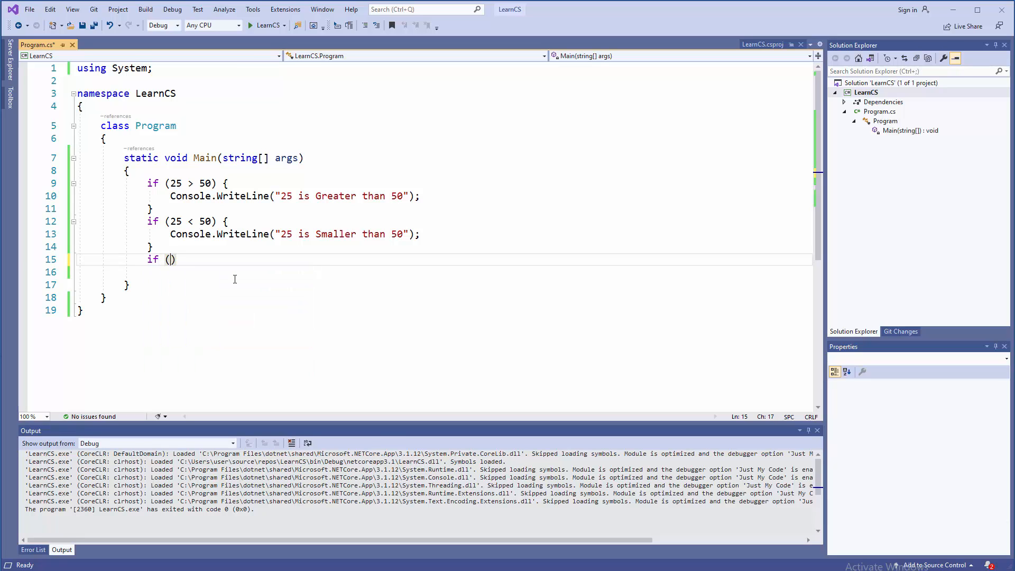
text(25)
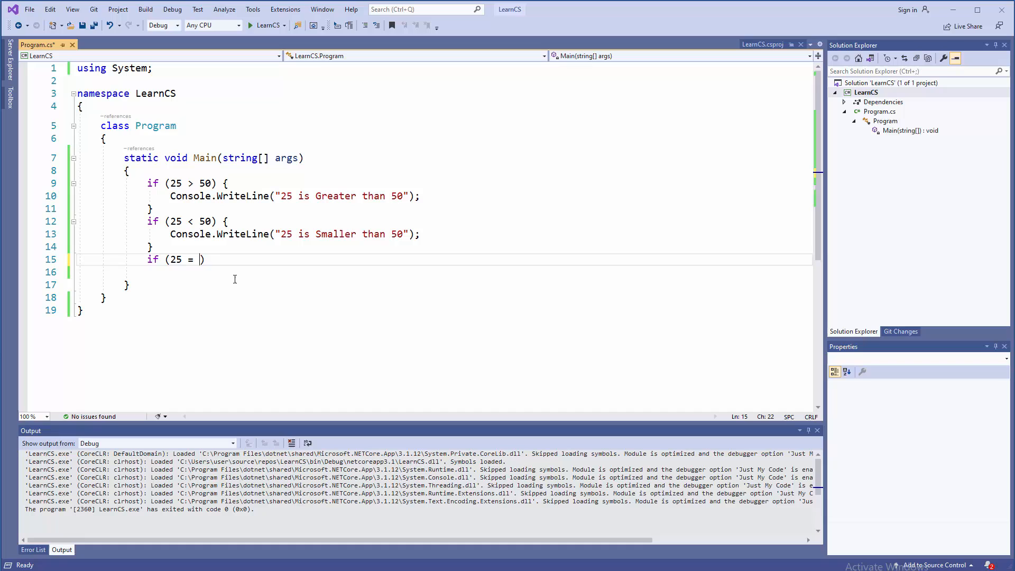
text(=)
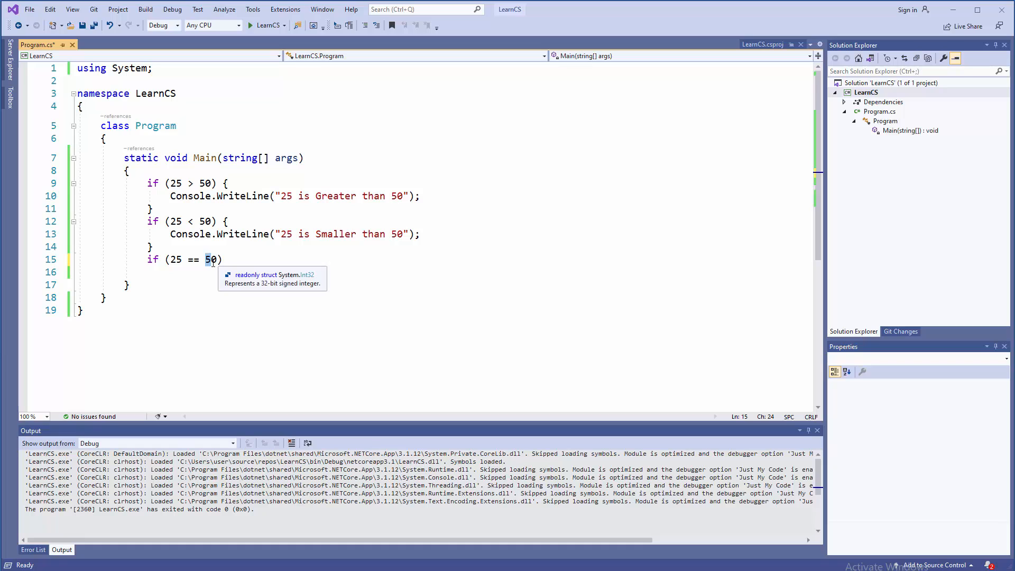
mouse_move(238, 265)
text( {)
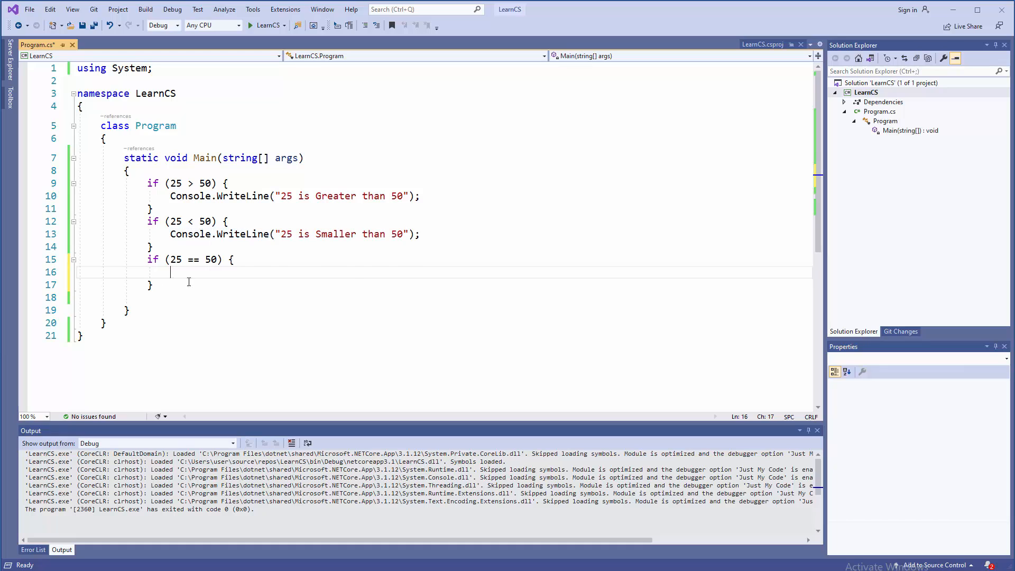
text(Console.WriteLine("25 is Smaller than 50");)
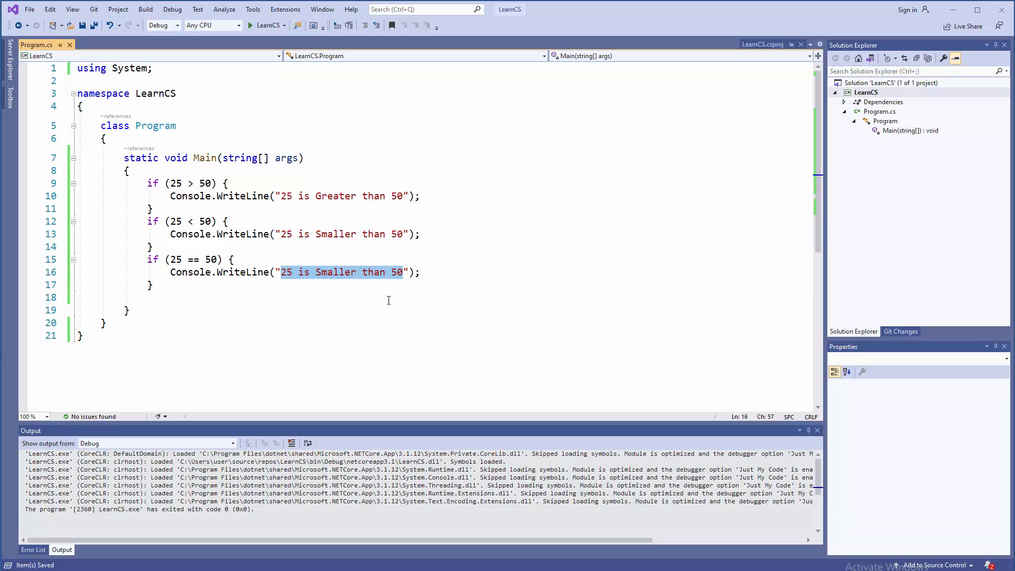
text(Number are)
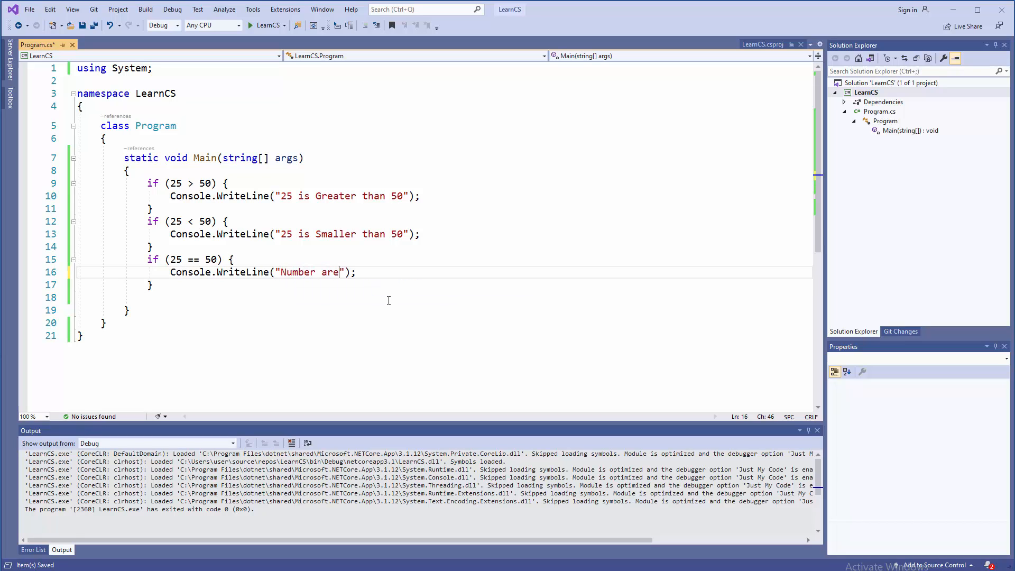
text(equal)
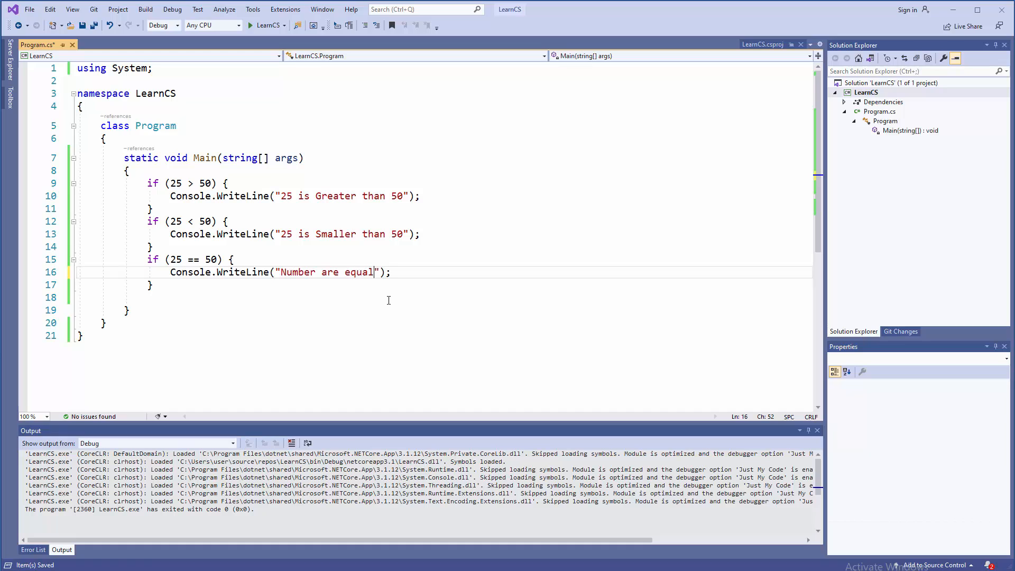
text(Equal)
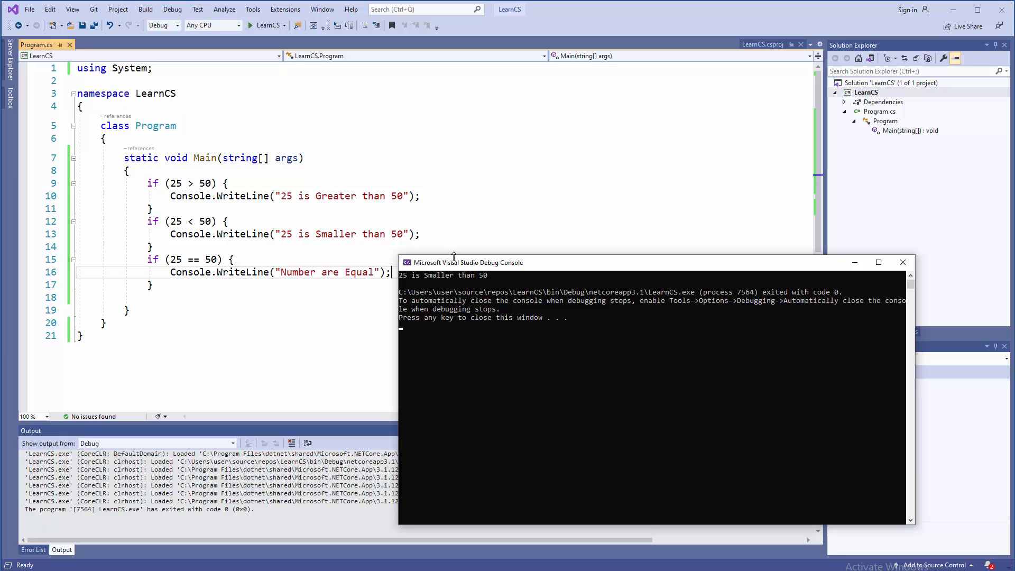
Drag the Debug Console window aside and close it.
drag(466, 263, 389, 268)
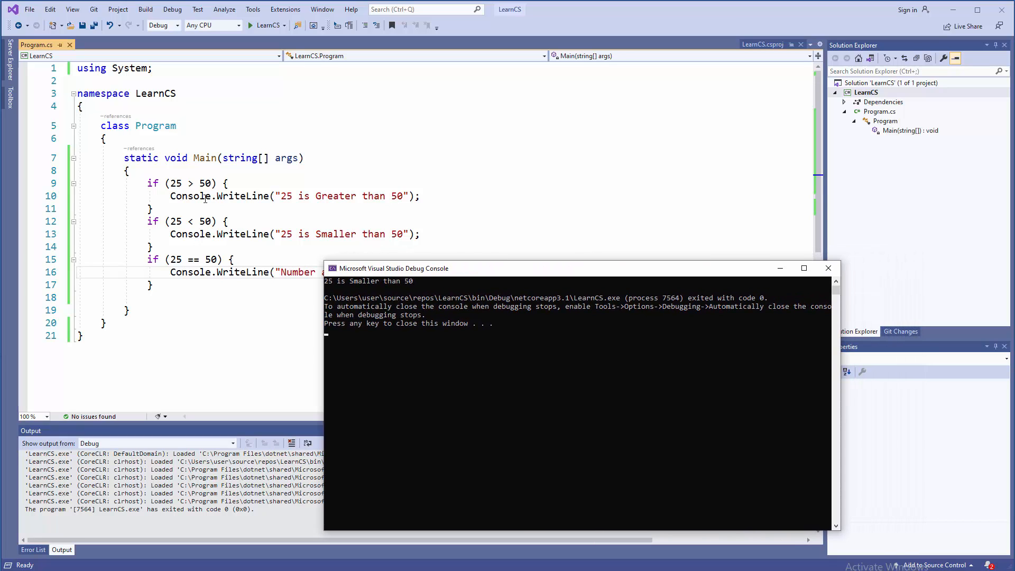
drag(580, 268, 498, 224)
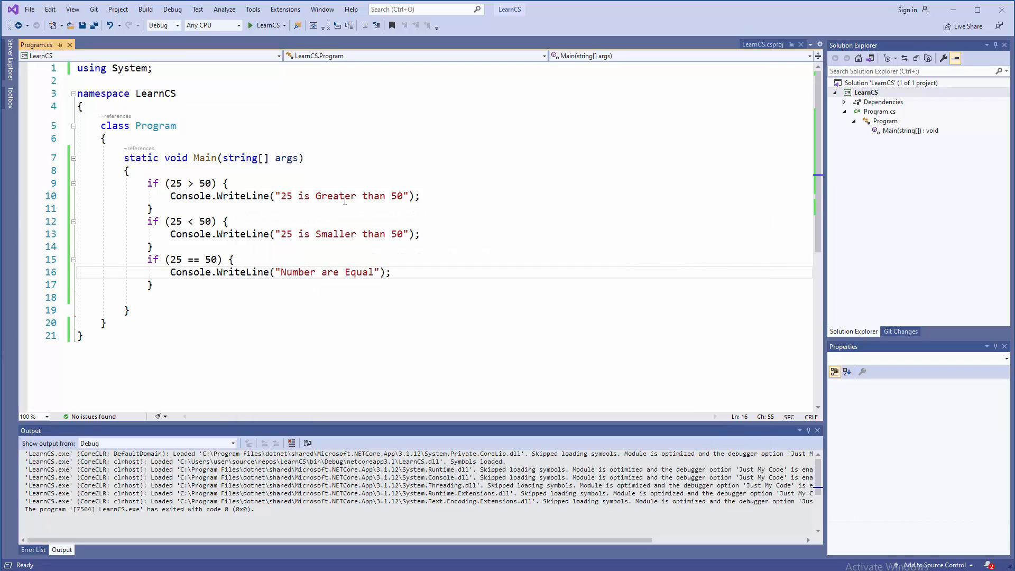
click(259, 260)
text(100)
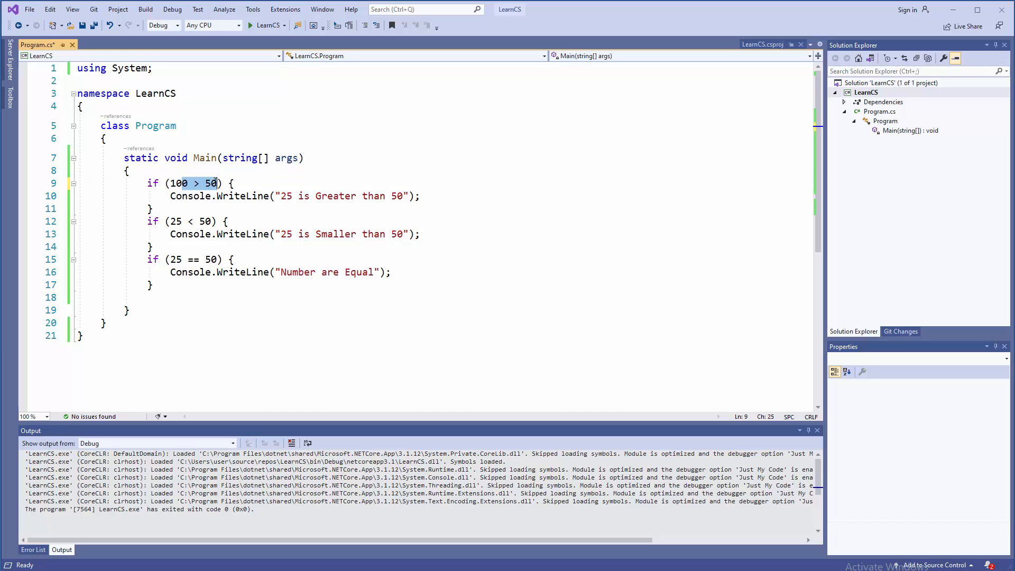
mouse_move(283, 196)
text(100)
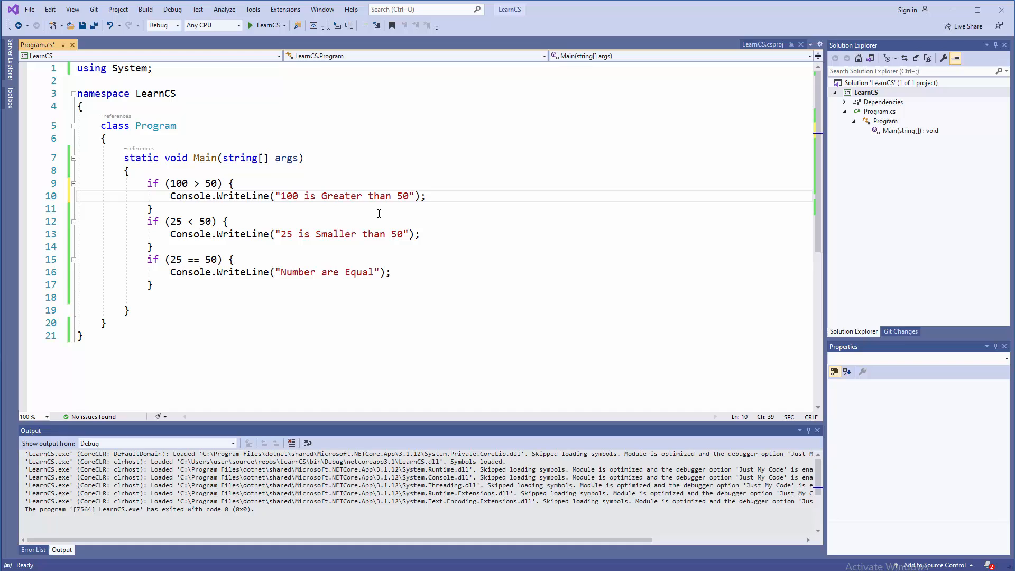
Change the equality check's 25 to 50, then clear the stray selection.
double_click(205, 222)
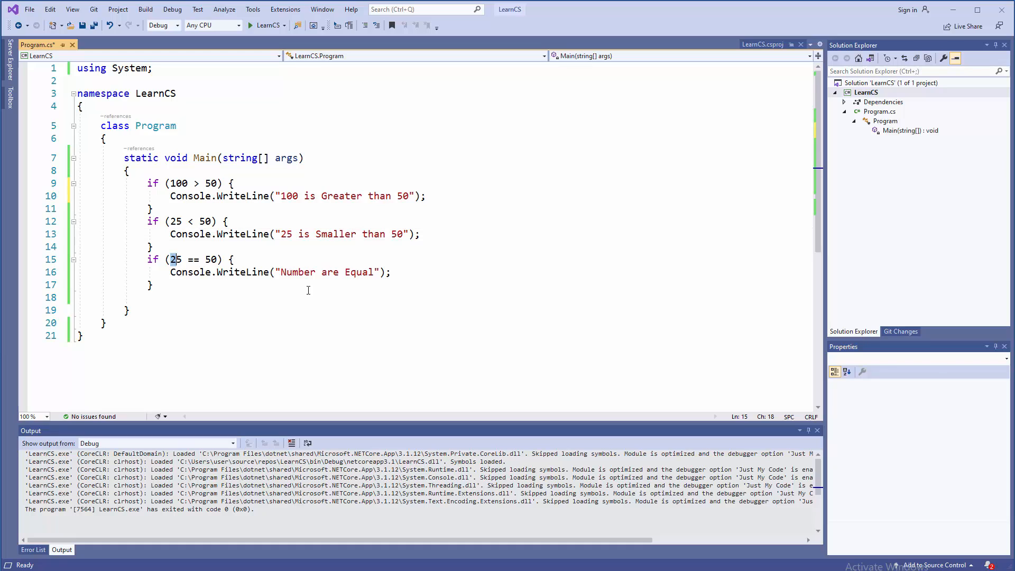
text(50)
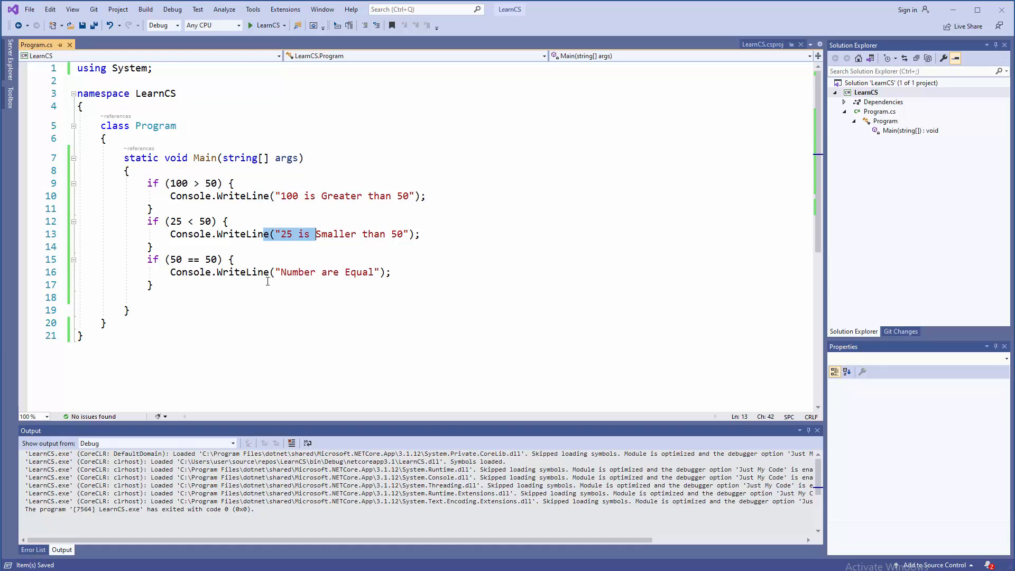
click(188, 183)
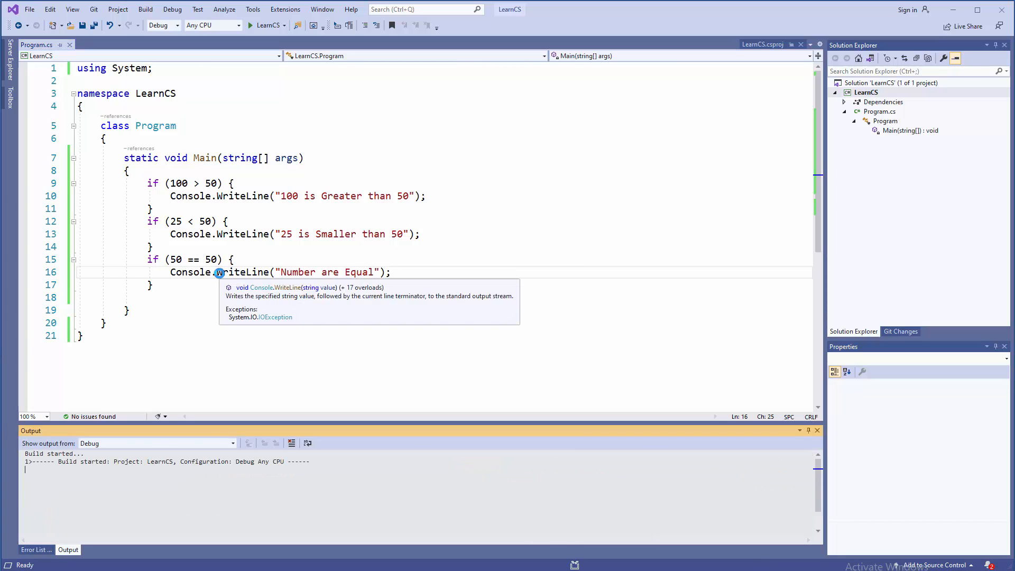
Close the Debug Console after it prints the three messages.
click(250, 26)
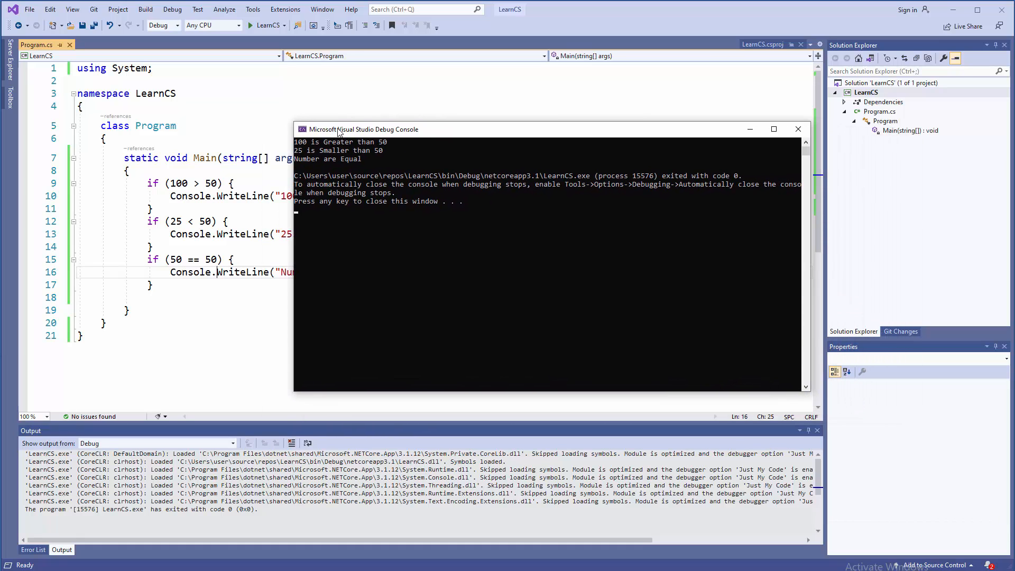
mouse_move(376, 220)
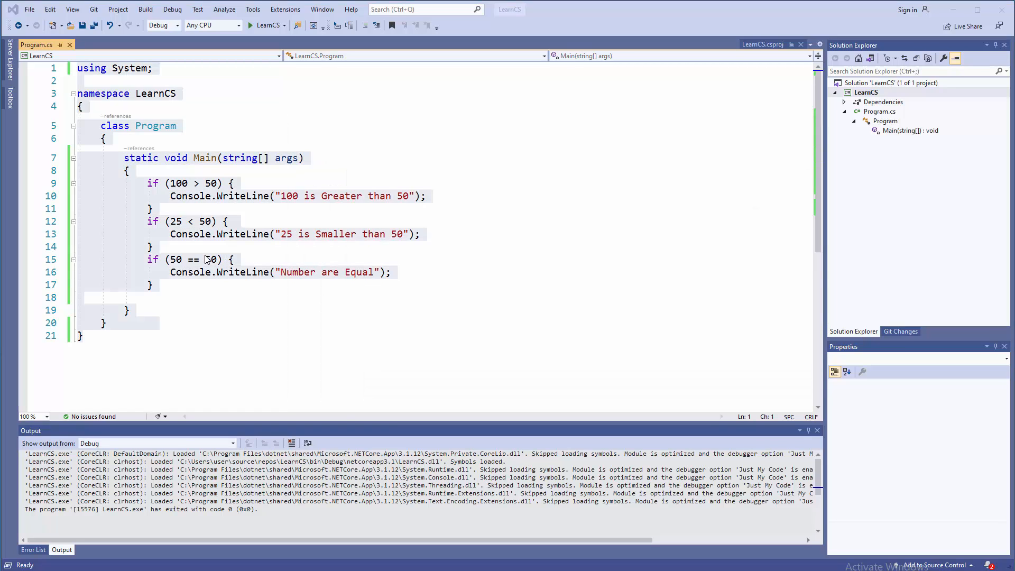
Select the three if blocks from line 9 to the closing brace on line 17.
click(151, 208)
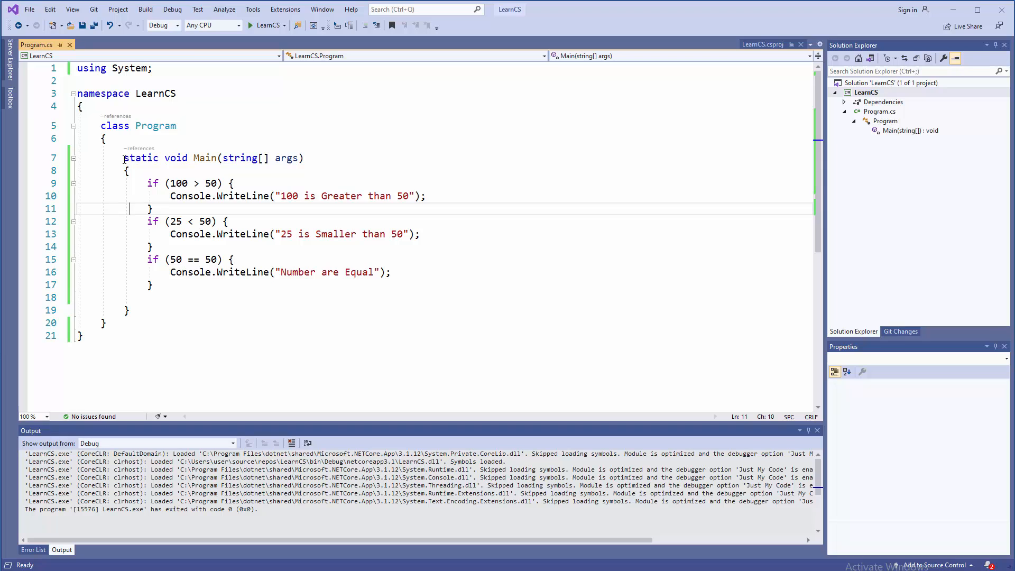
drag(123, 158, 153, 286)
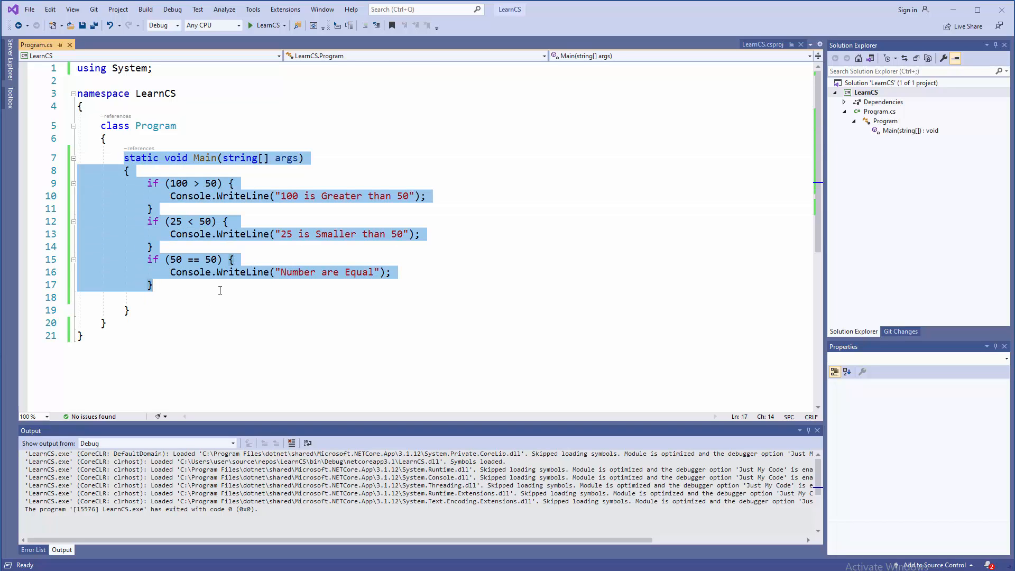
click(153, 246)
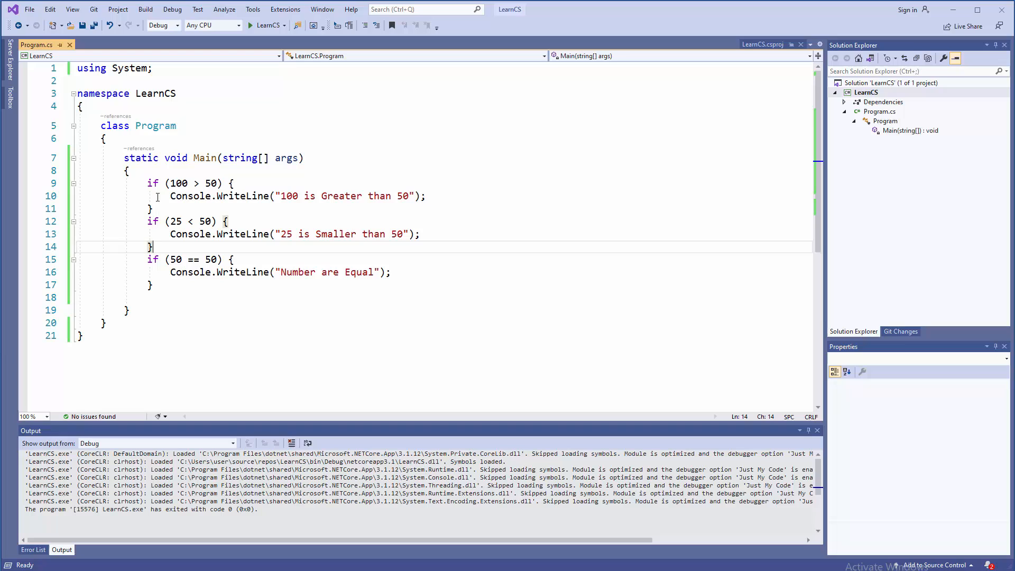
drag(147, 184, 151, 285)
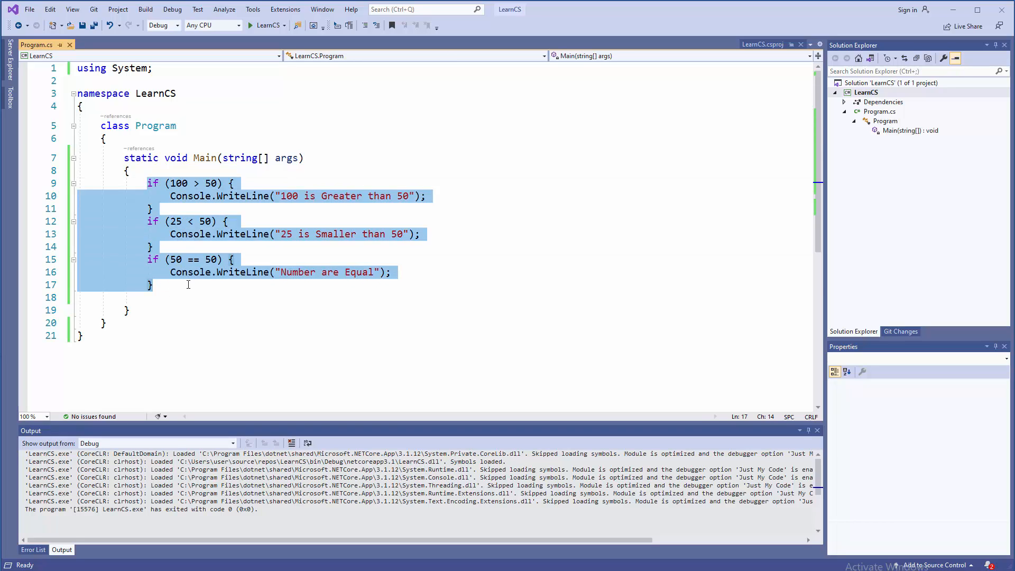
Type int x = 10; and int y = 30; over the selected if blocks.
text(ibn)
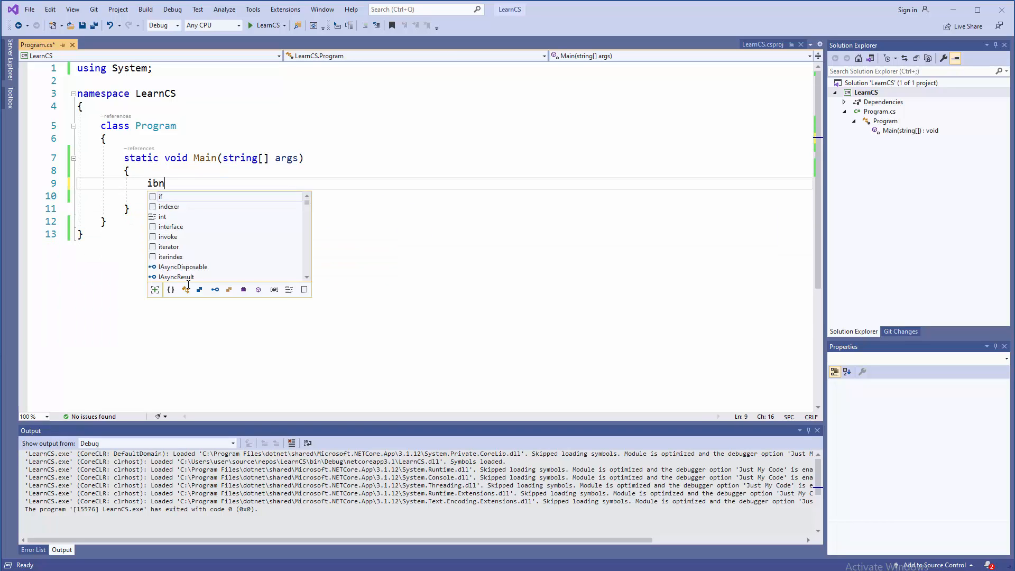
key(Backspace)
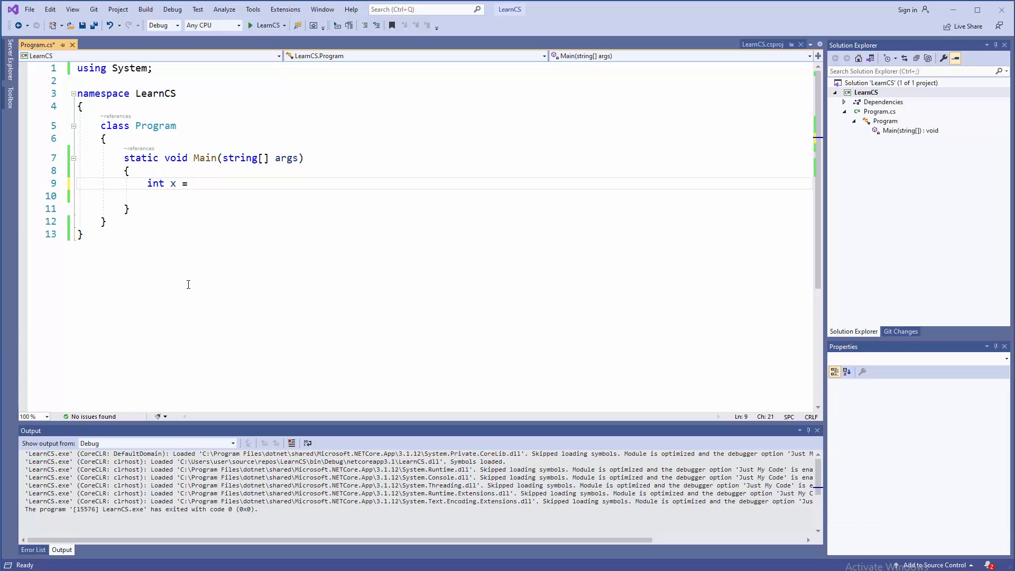
text(10;)
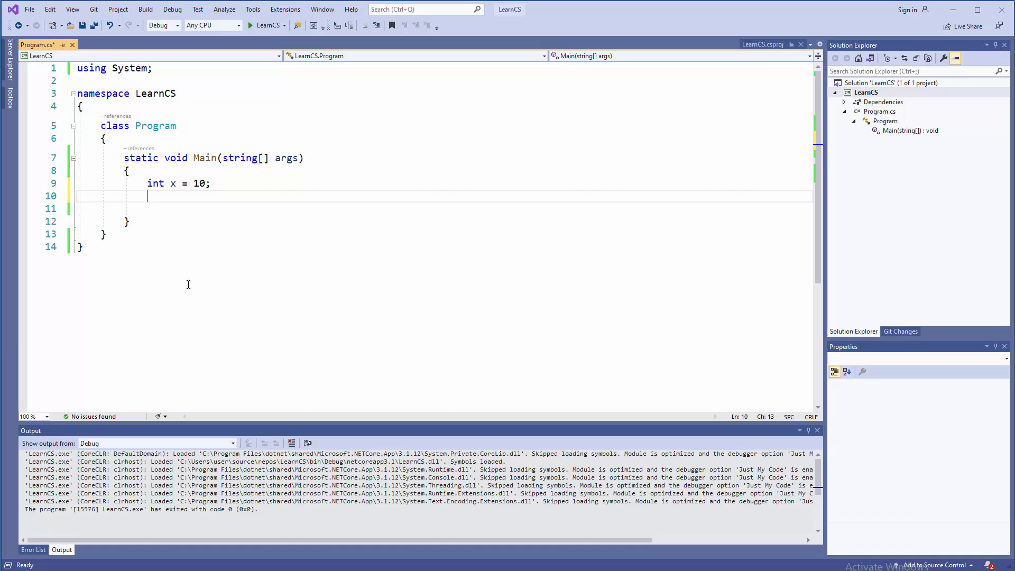
text(int y =)
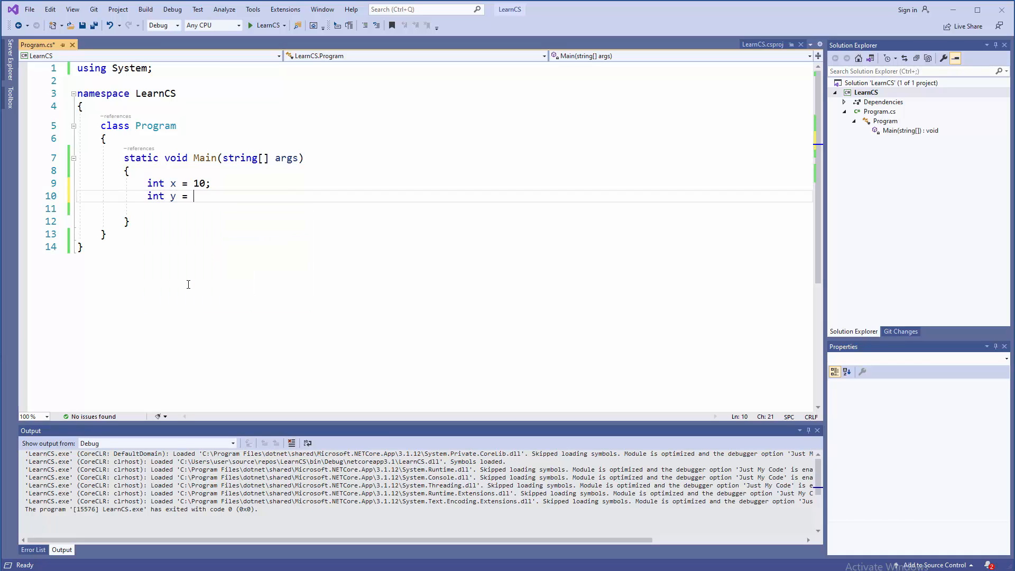
text(30;)
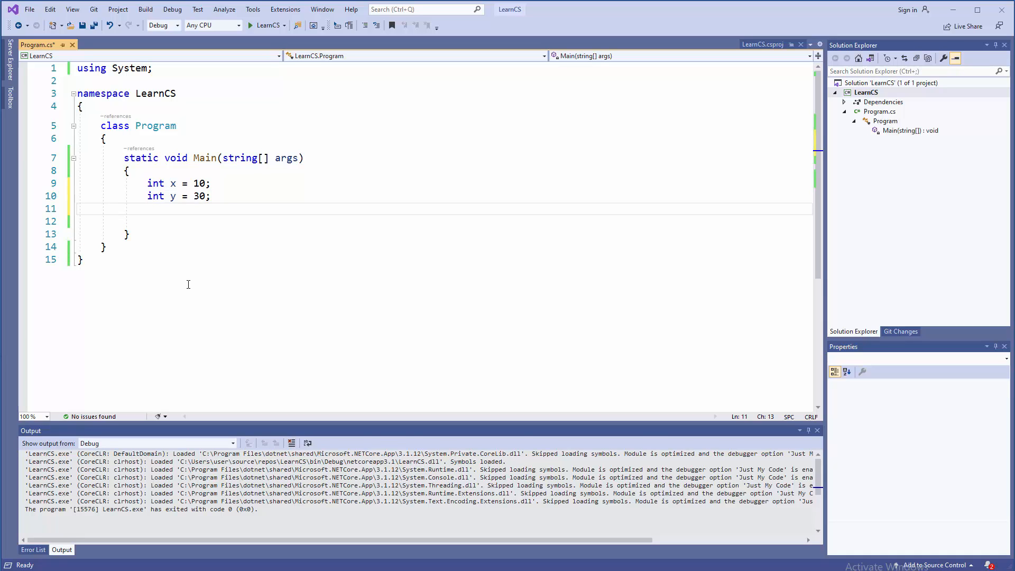
Write an if (x > y) condition with an opening brace.
text(if)
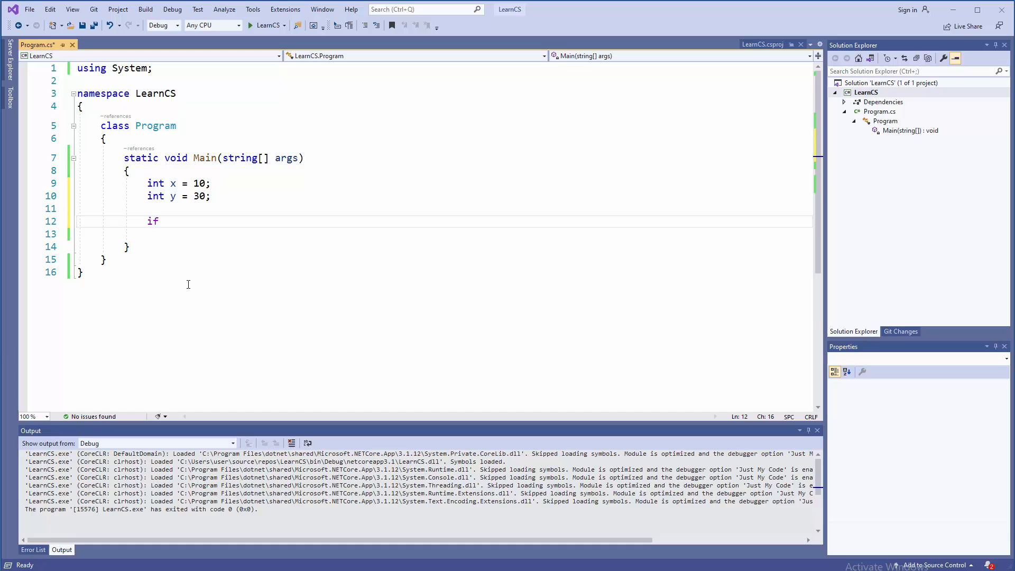
text(())
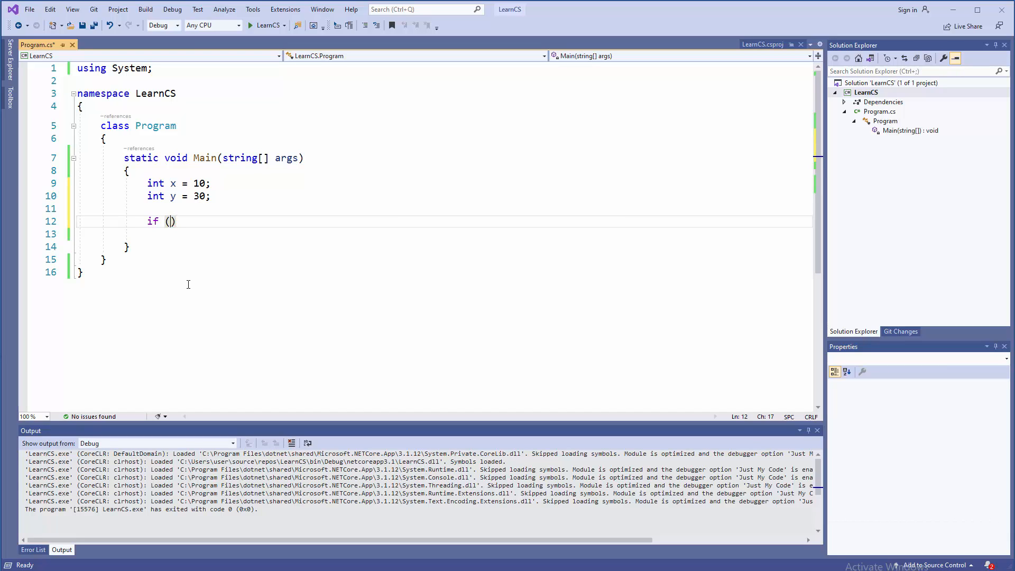
text(x >)
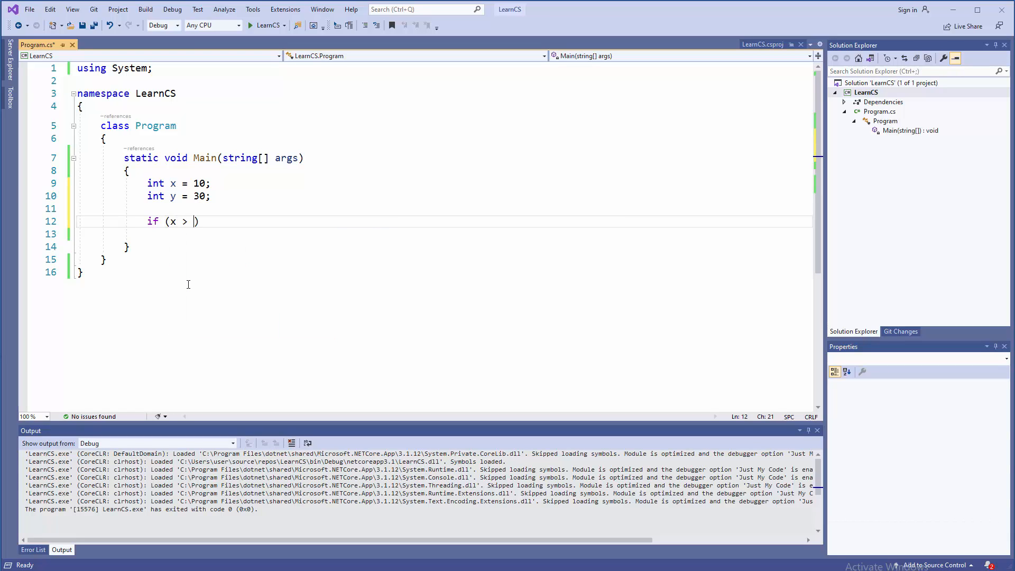
text(y))
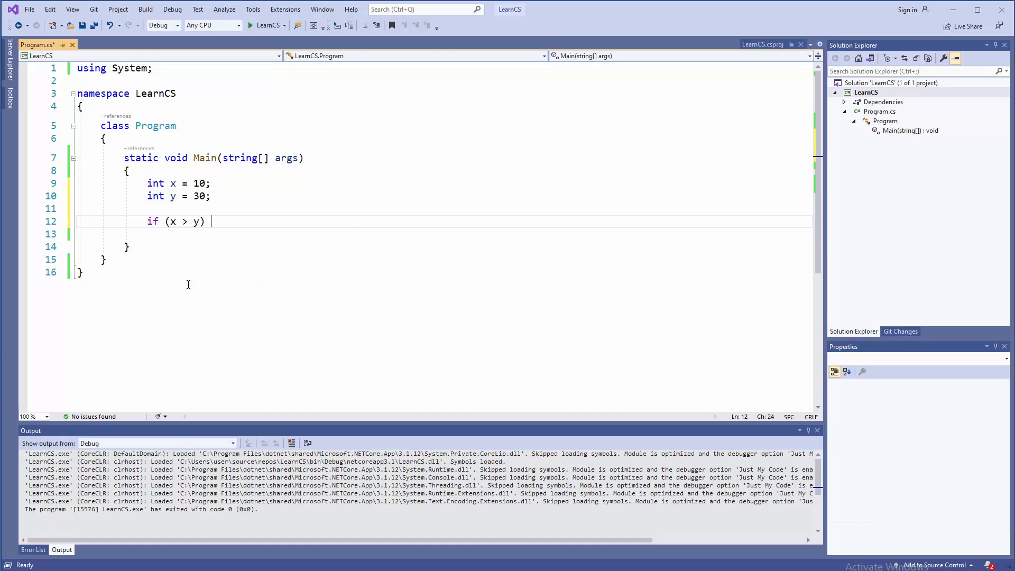
text({)
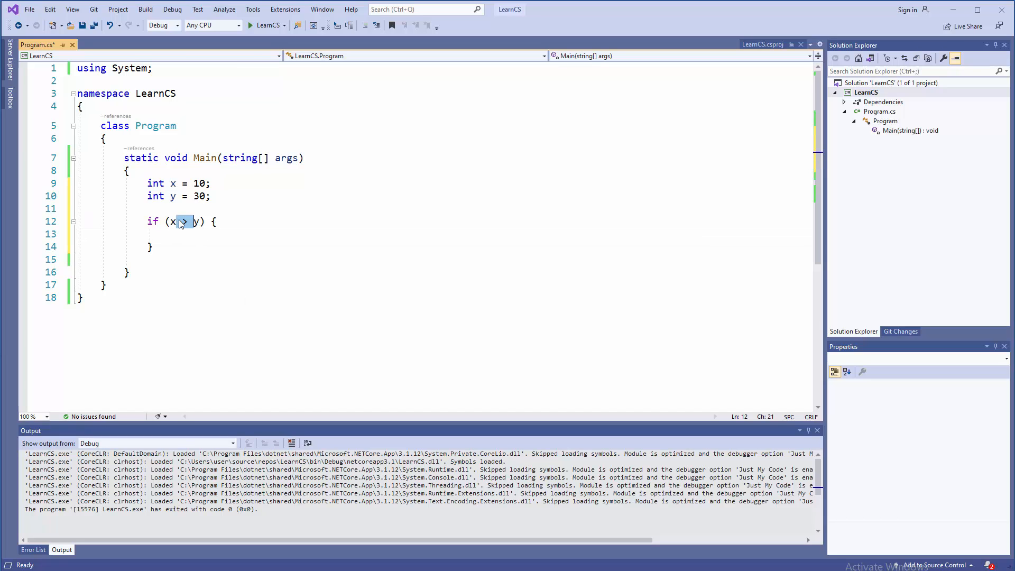
Inside it, print x + " is Greater than " + y with Console.WriteLine.
click(170, 233)
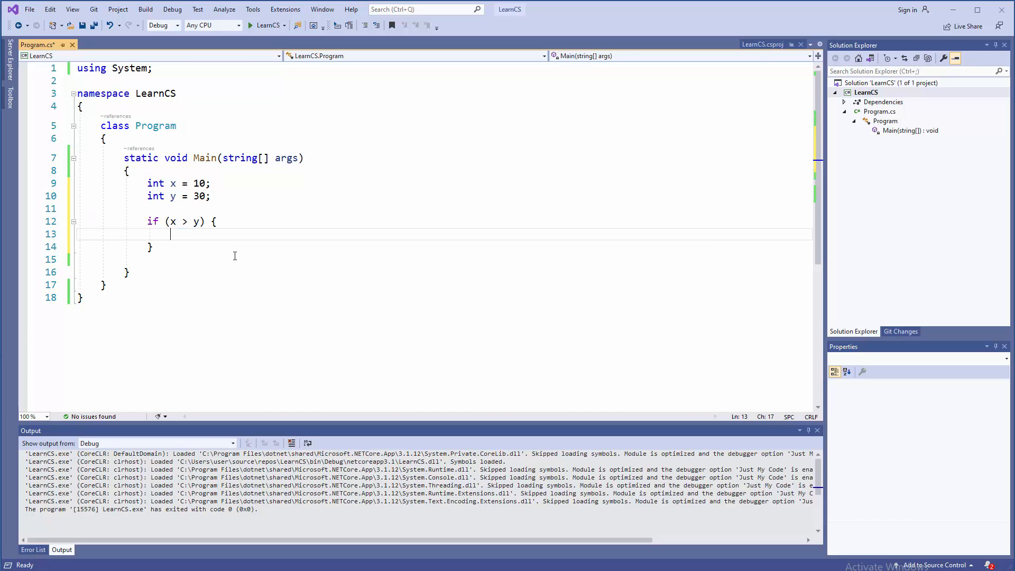
mouse_move(237, 264)
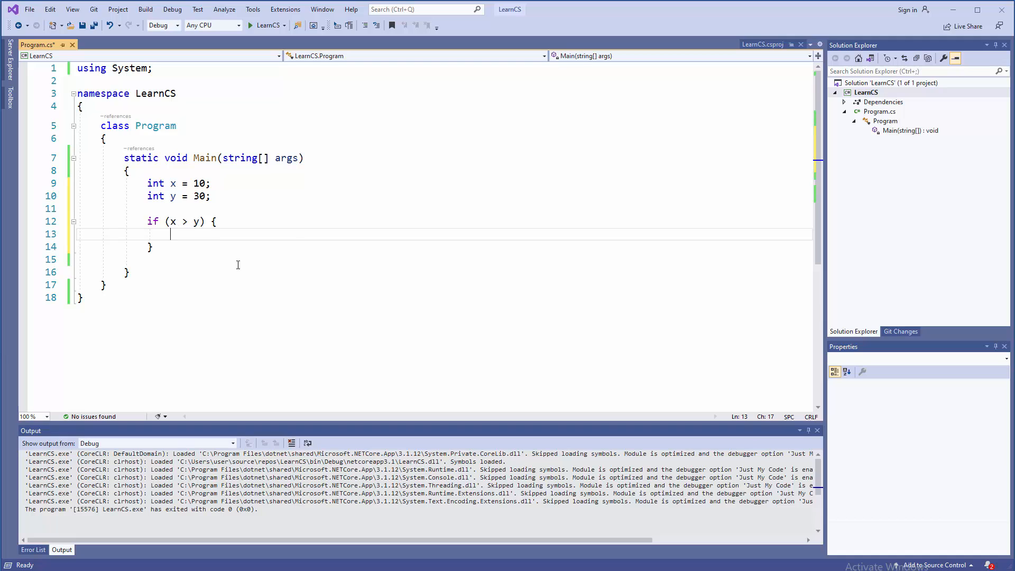
text(Cos)
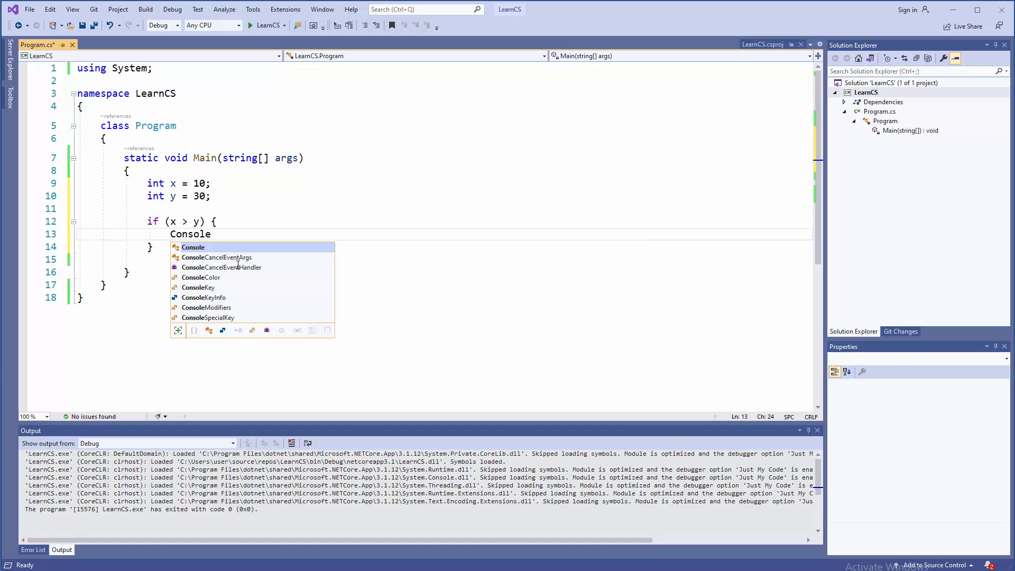
text(.WriteLine()
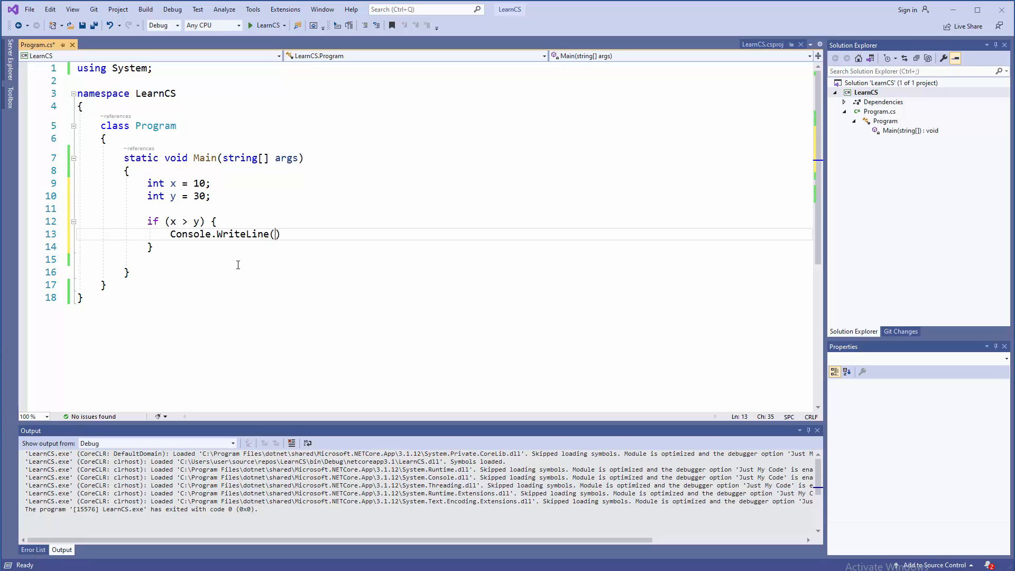
text(x + " is Greater than)
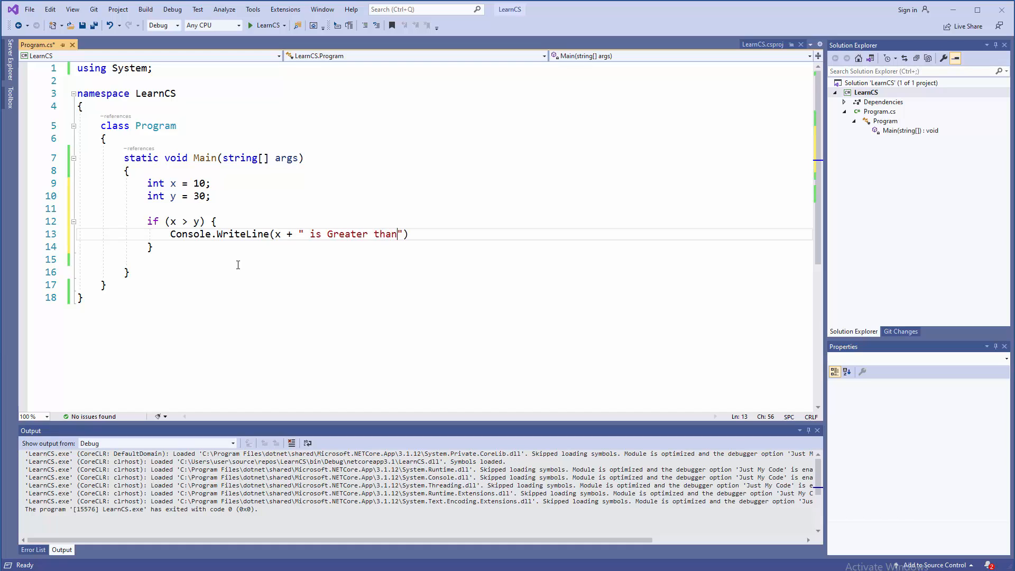
text(" + ))
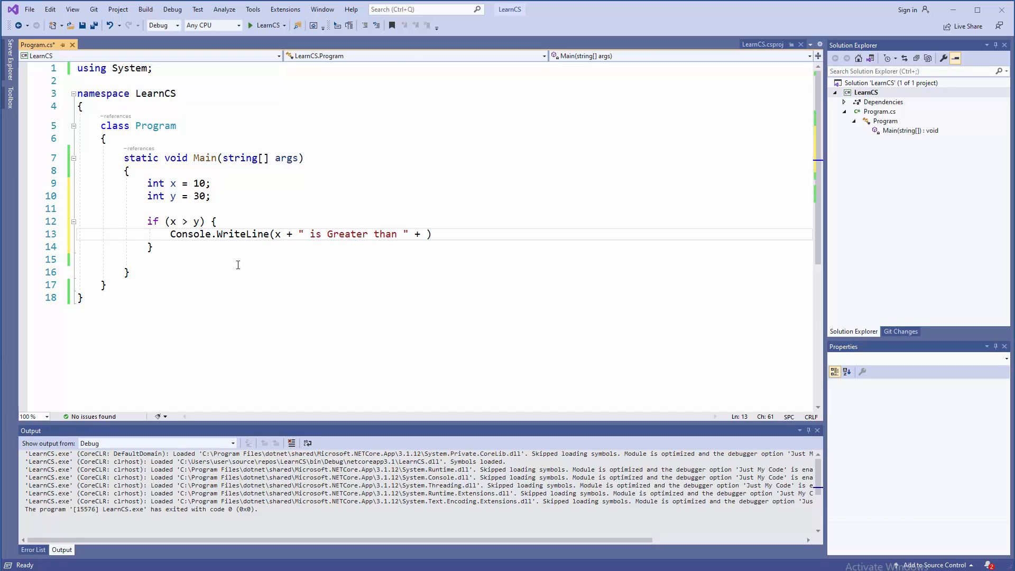
text(y);)
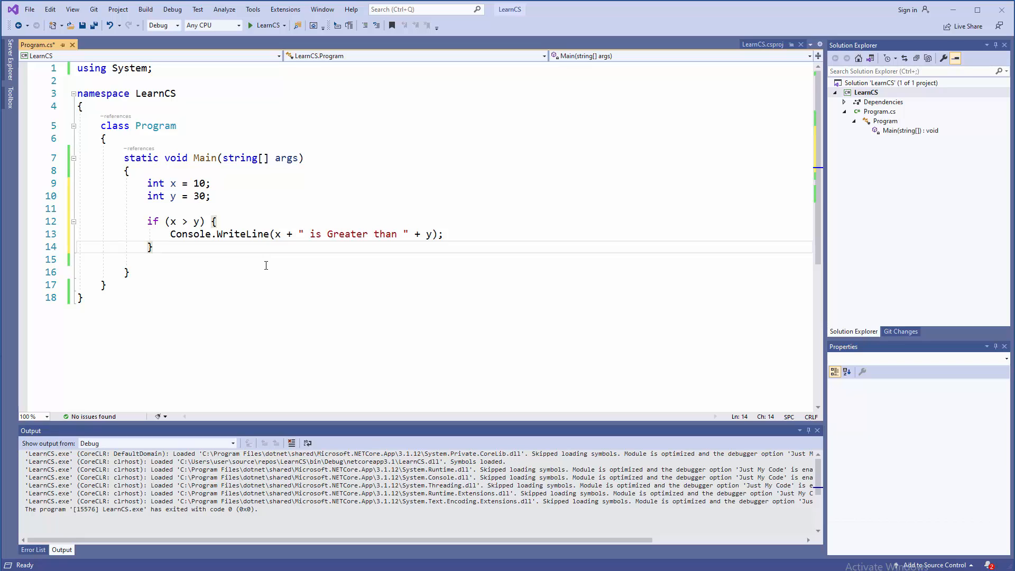
key(enter)
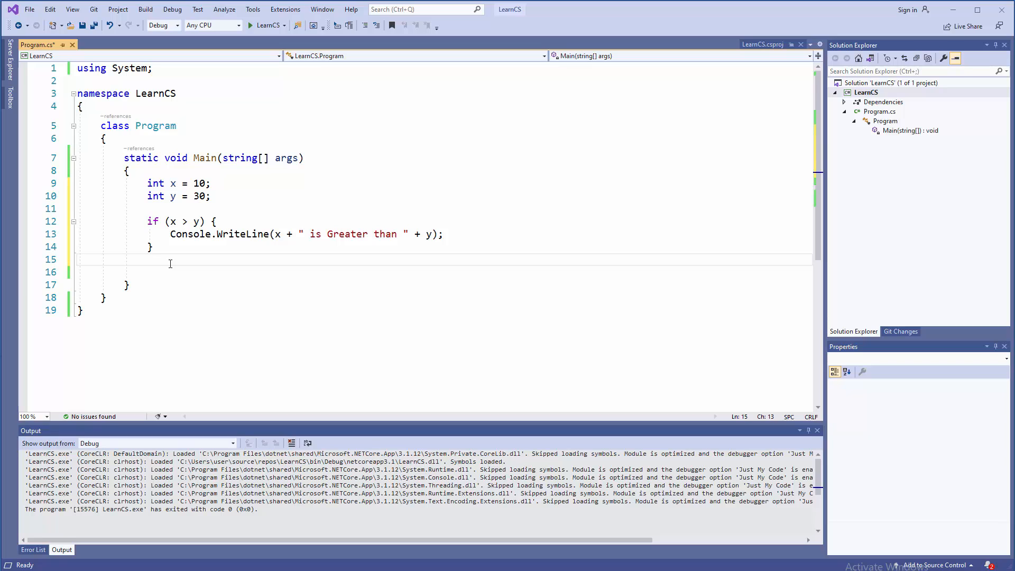
mouse_move(208, 271)
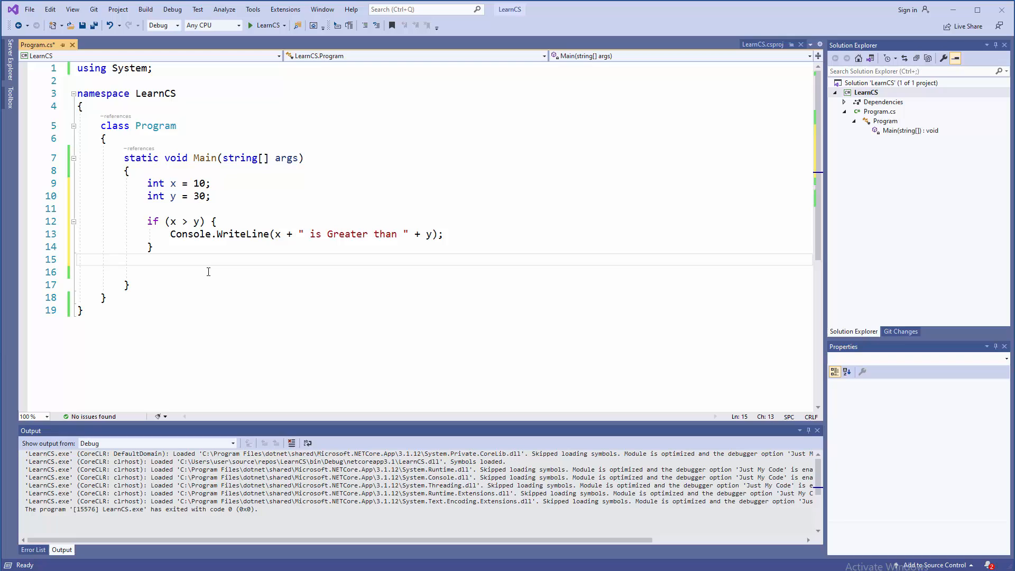
Add an else if (x < y) branch with an opening brace.
text(else if)
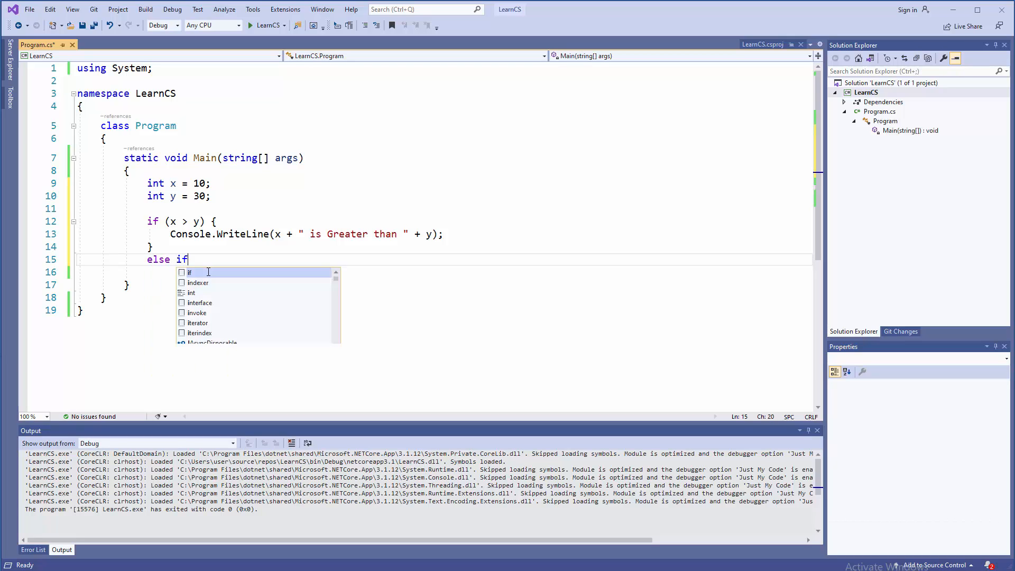
text(()
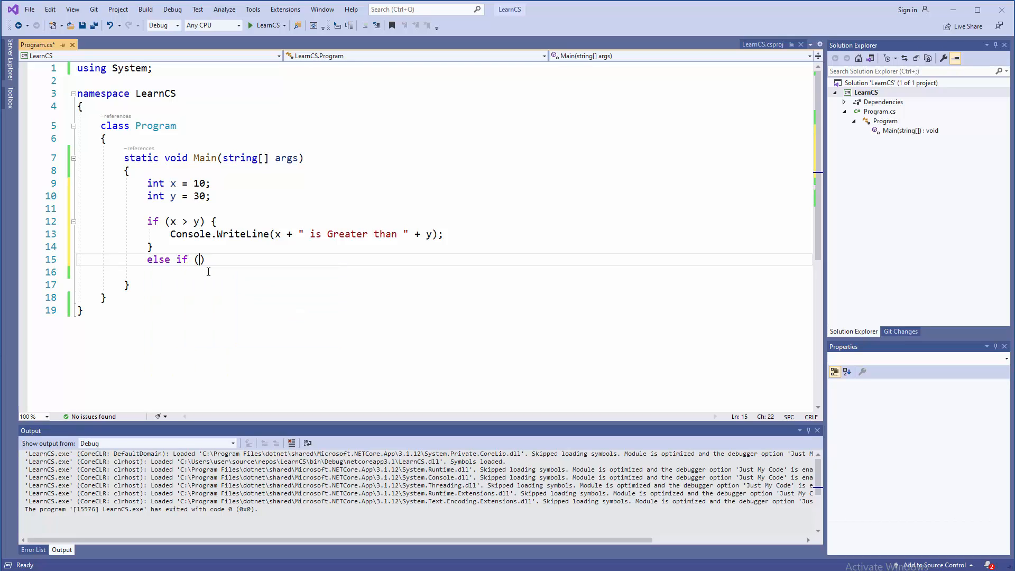
text(x <)
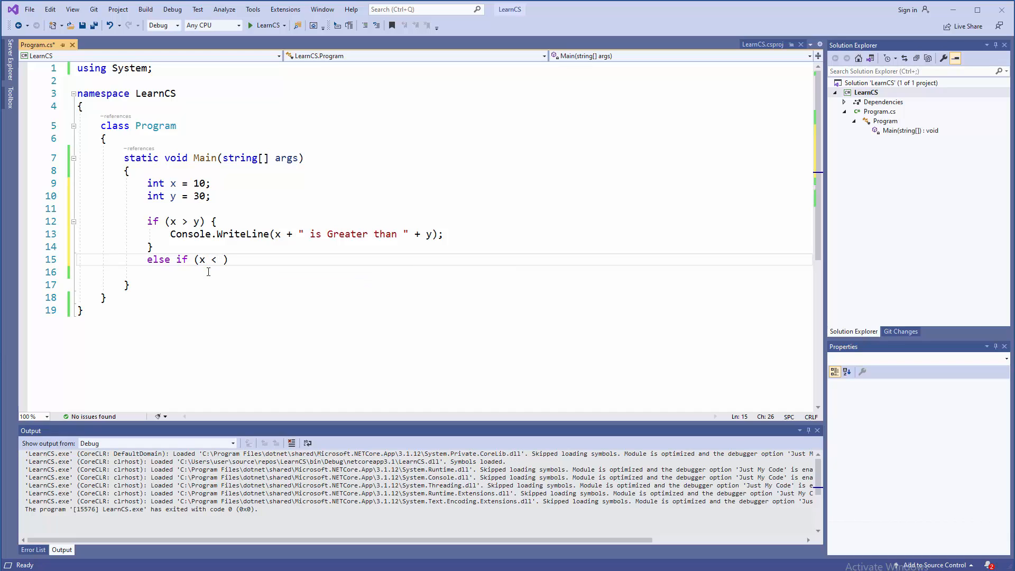
text(y)
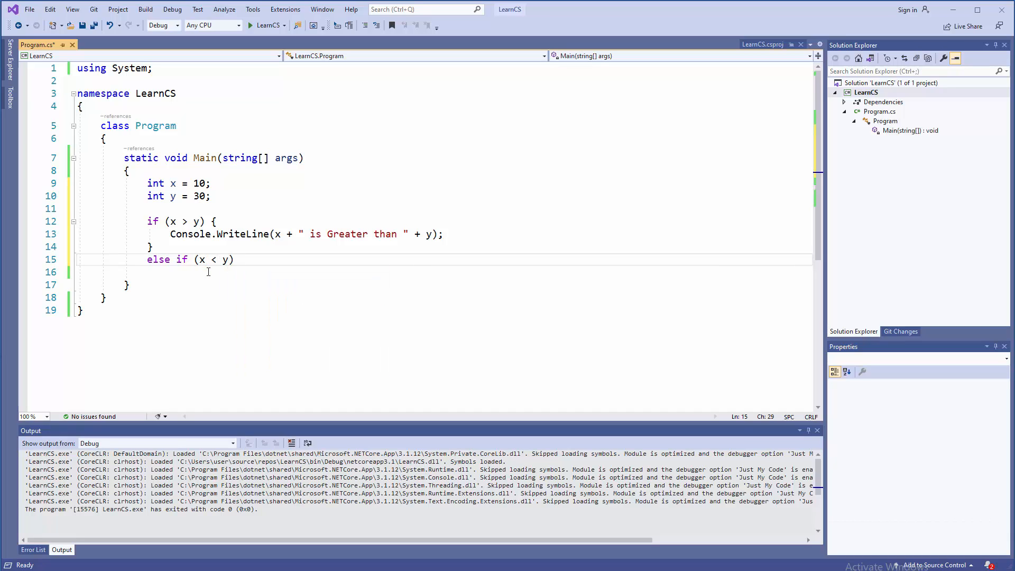
text({)
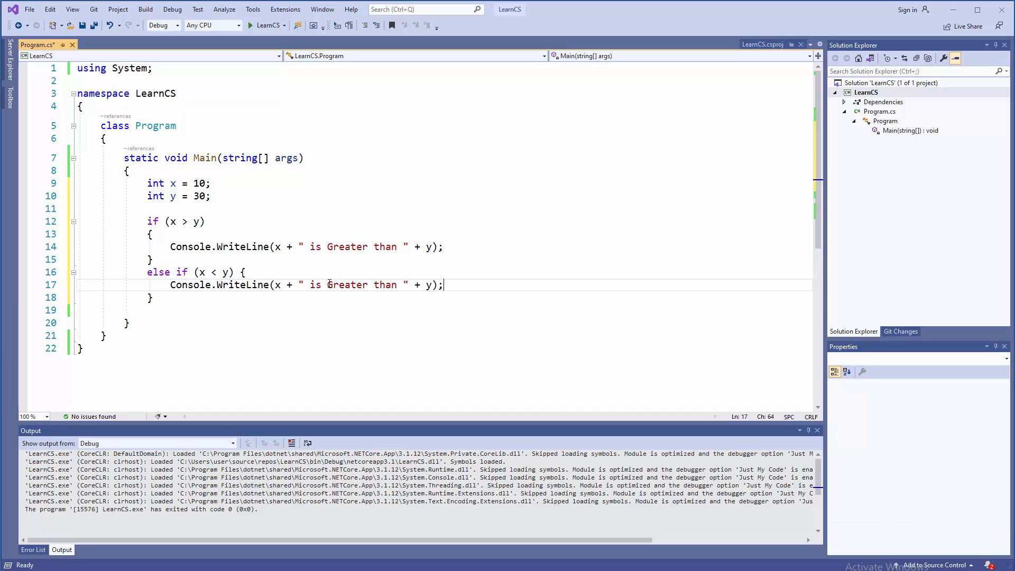
Change Greater to Smaller in the copied message and save Program.cs.
double_click(347, 285)
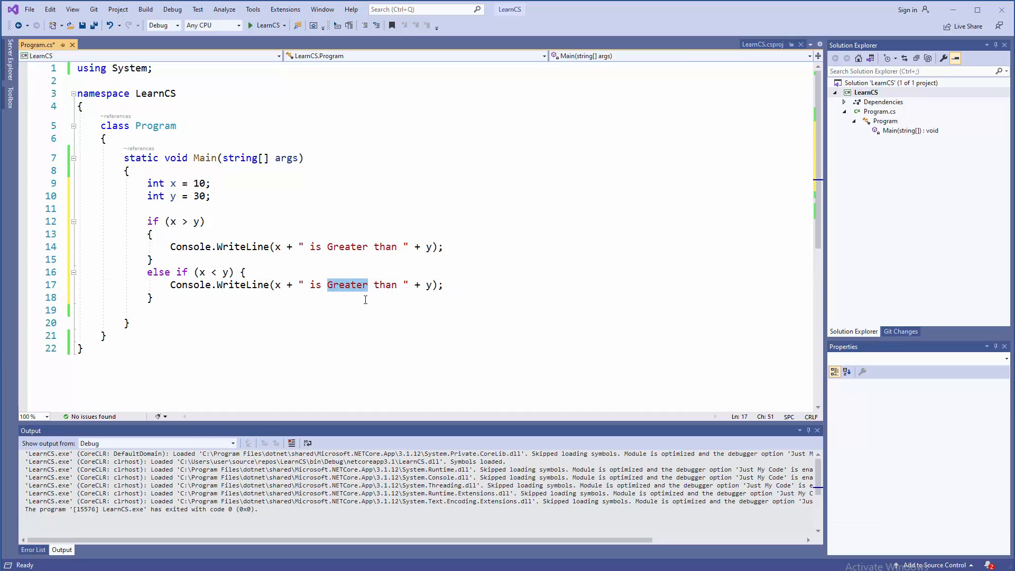
text(Smaller)
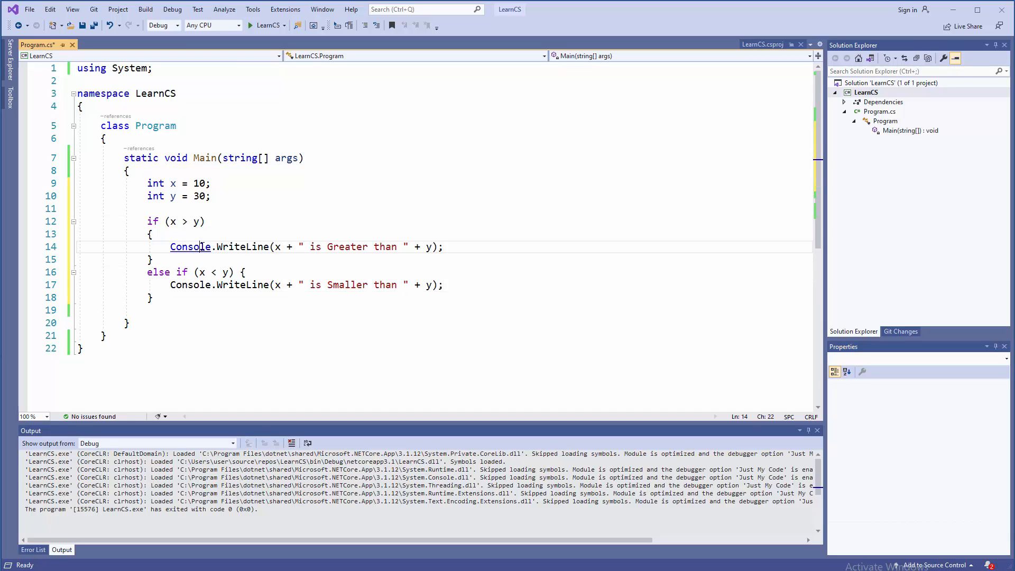
key(ctrl+s)
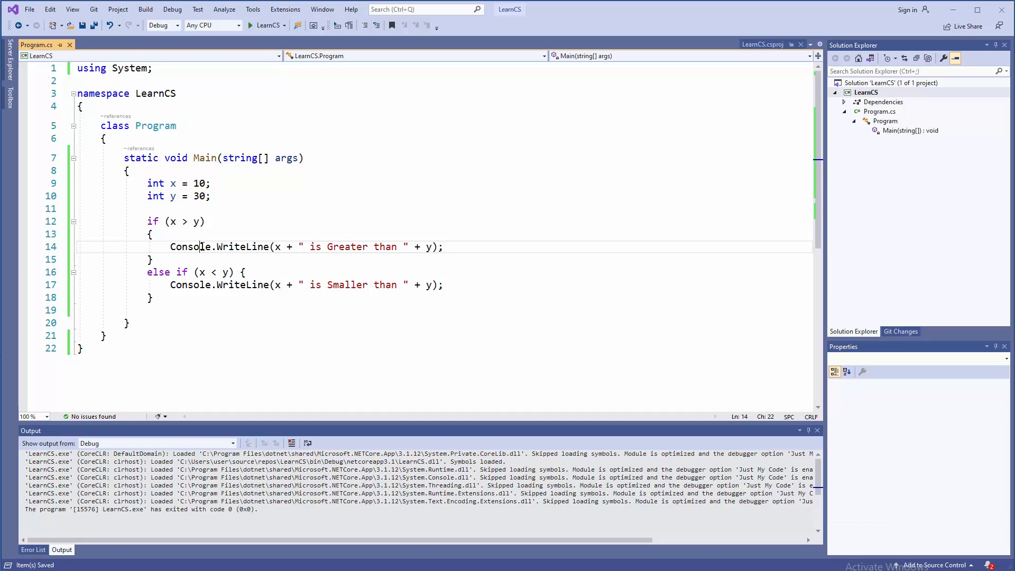
mouse_move(219, 297)
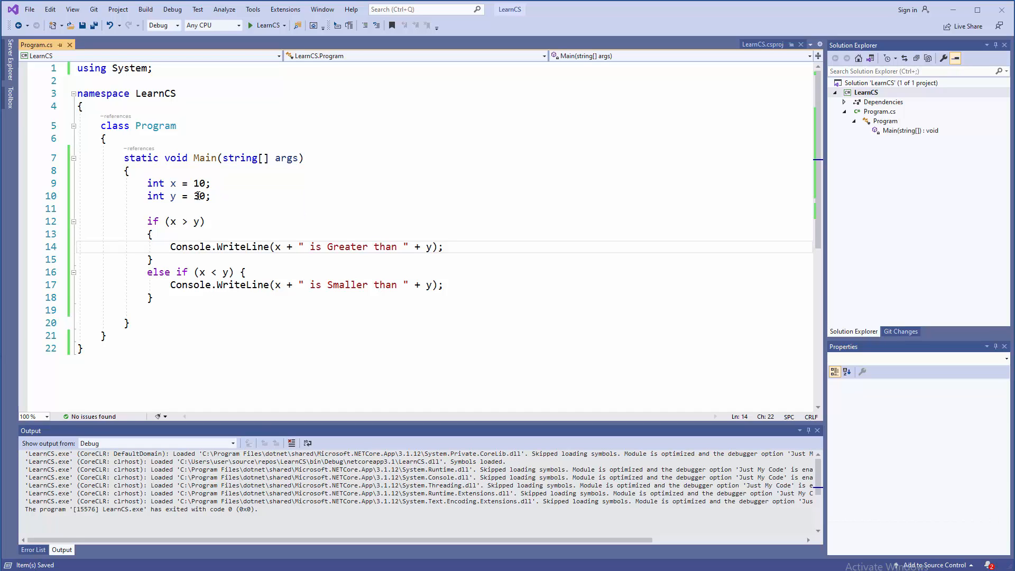
mouse_move(175, 260)
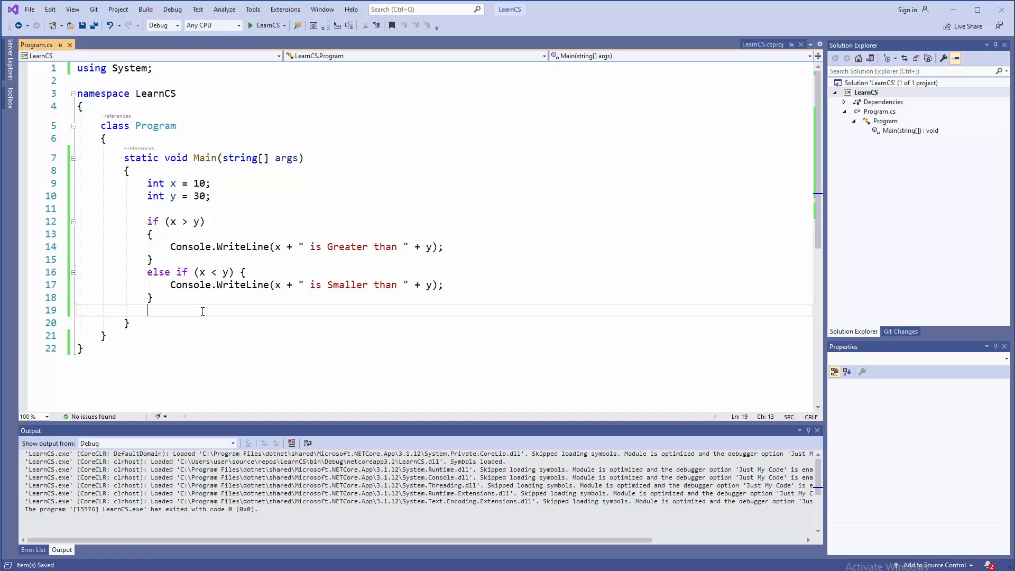
mouse_move(203, 274)
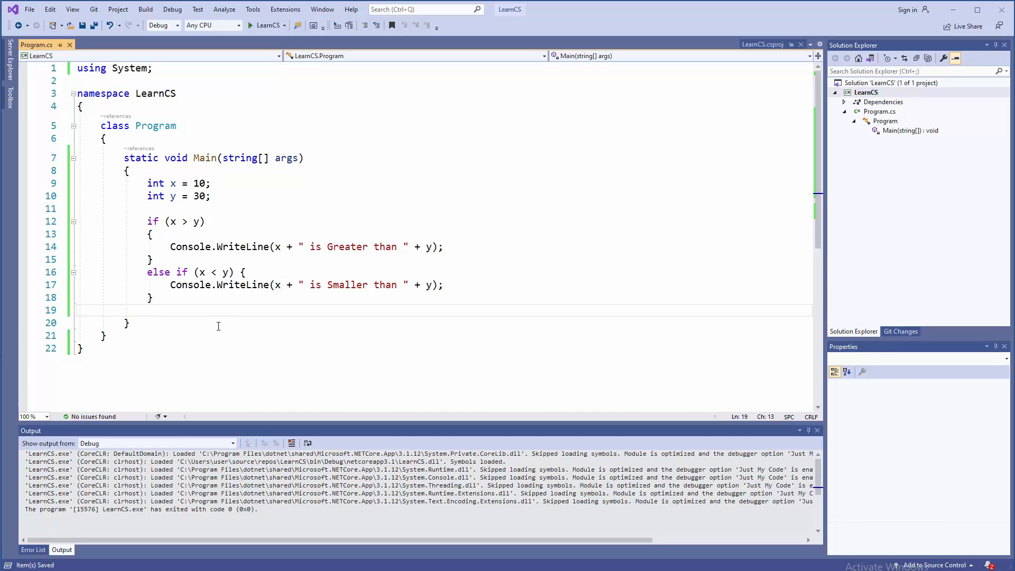
Add an else block with a copied WriteLine whose message reads "Numbers are Equal", then save.
text(else)
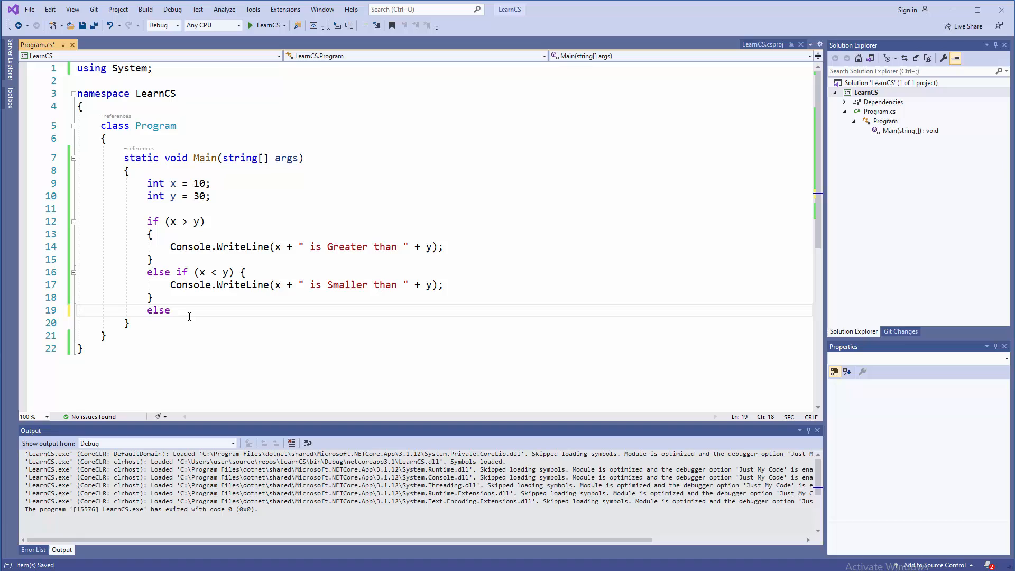
mouse_move(225, 329)
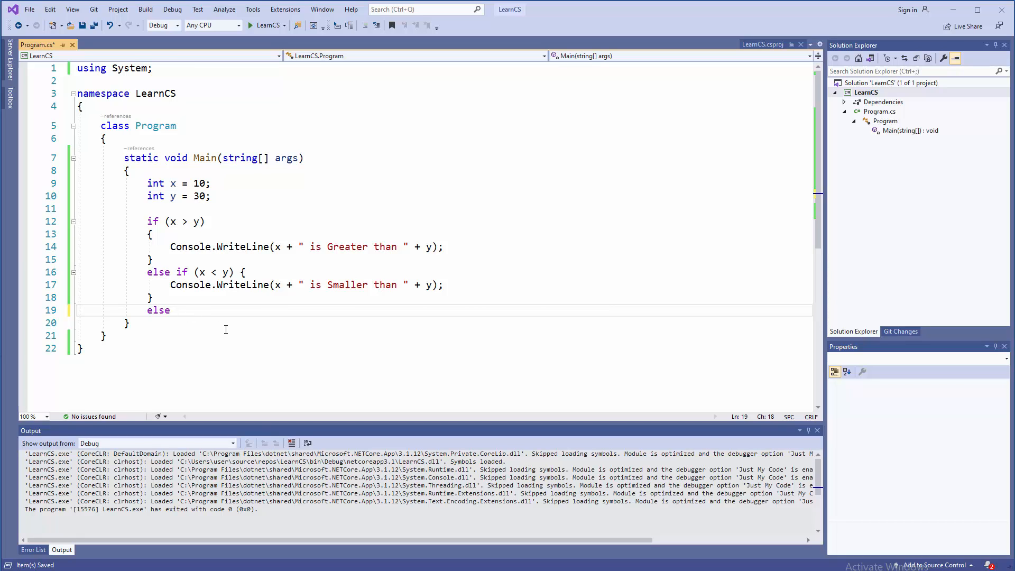
text({)
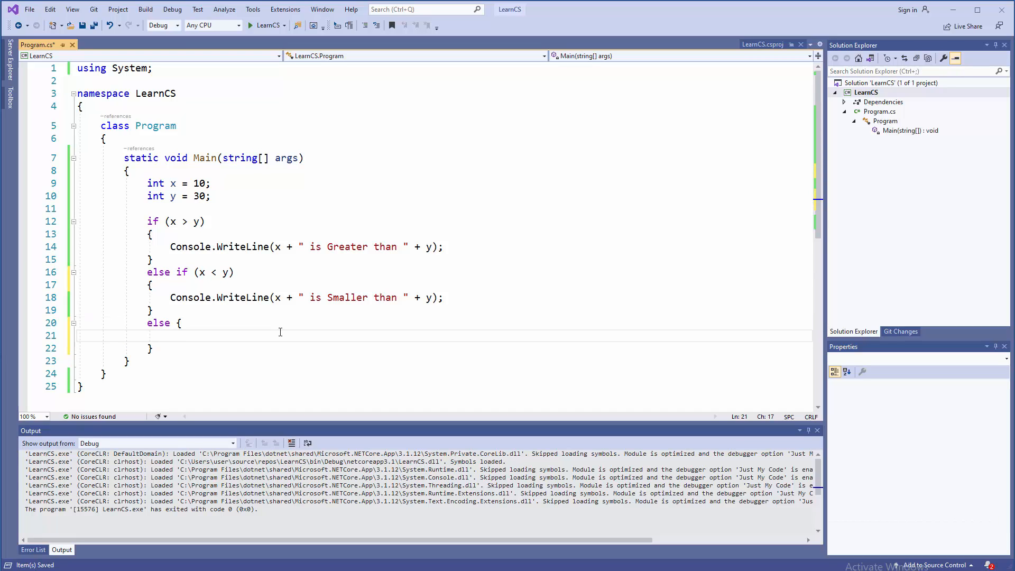
triple_click(304, 297)
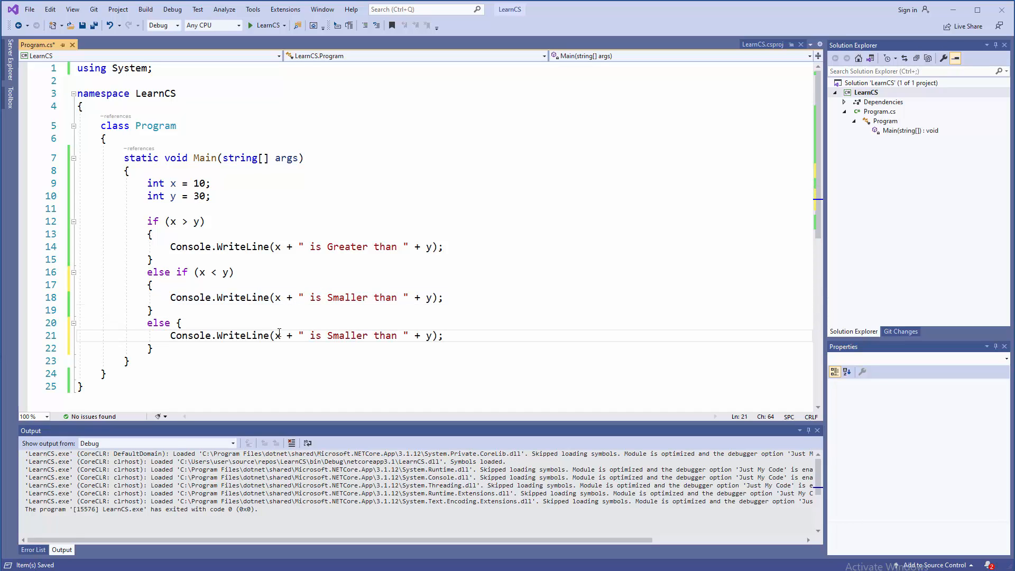
mouse_move(306, 335)
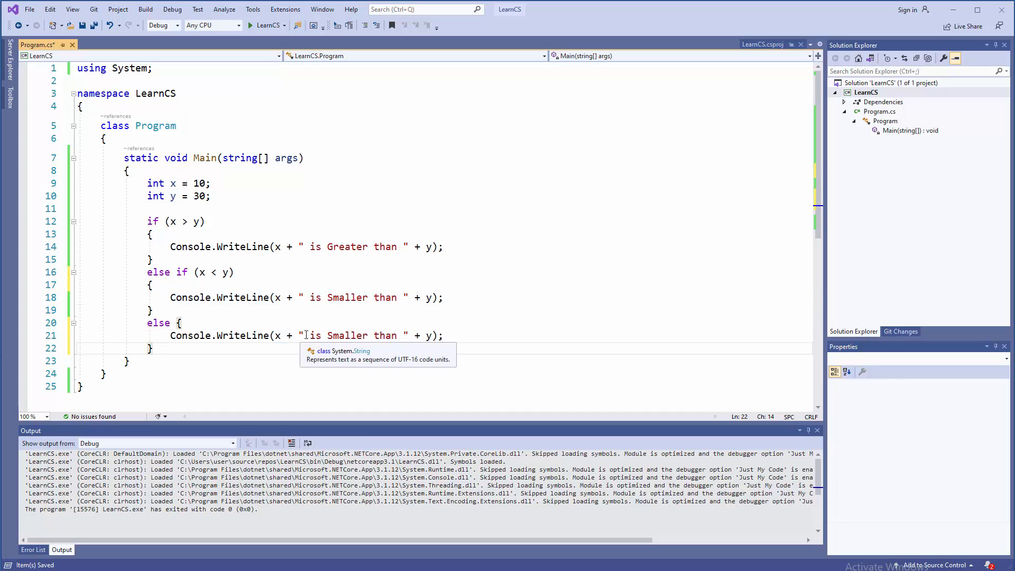
drag(277, 335, 432, 335)
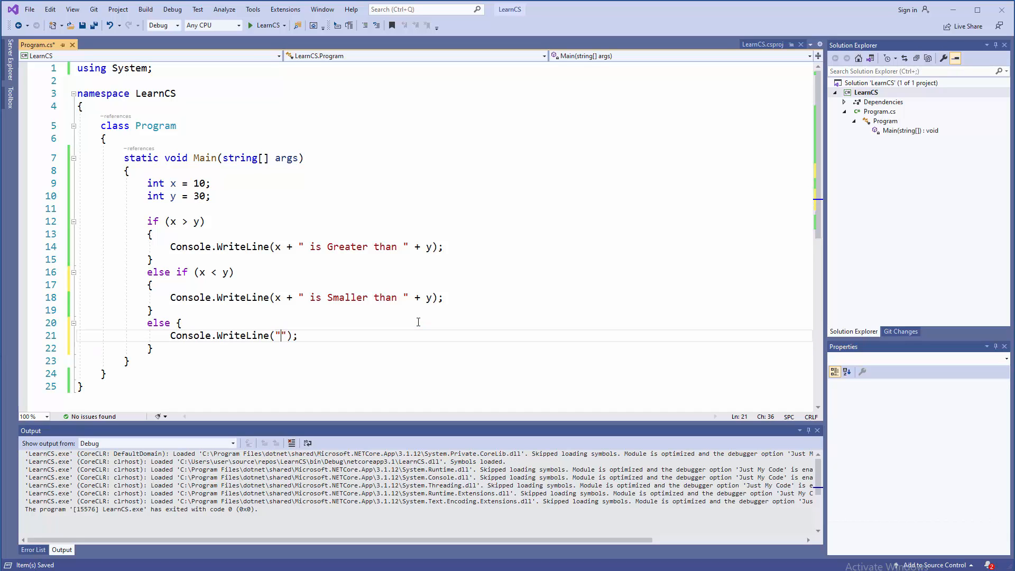
text(Numbers are Equal)
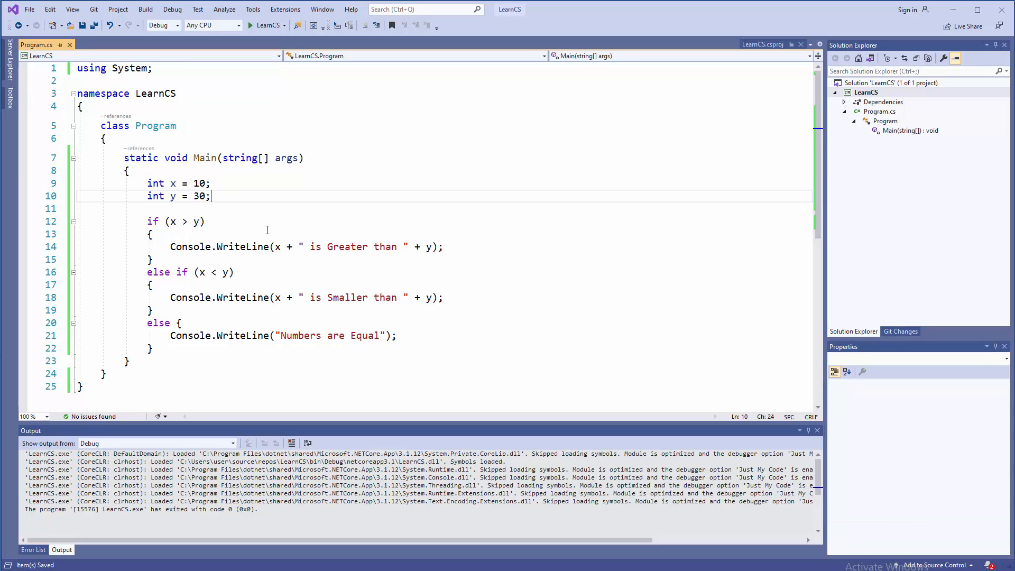
mouse_move(205, 212)
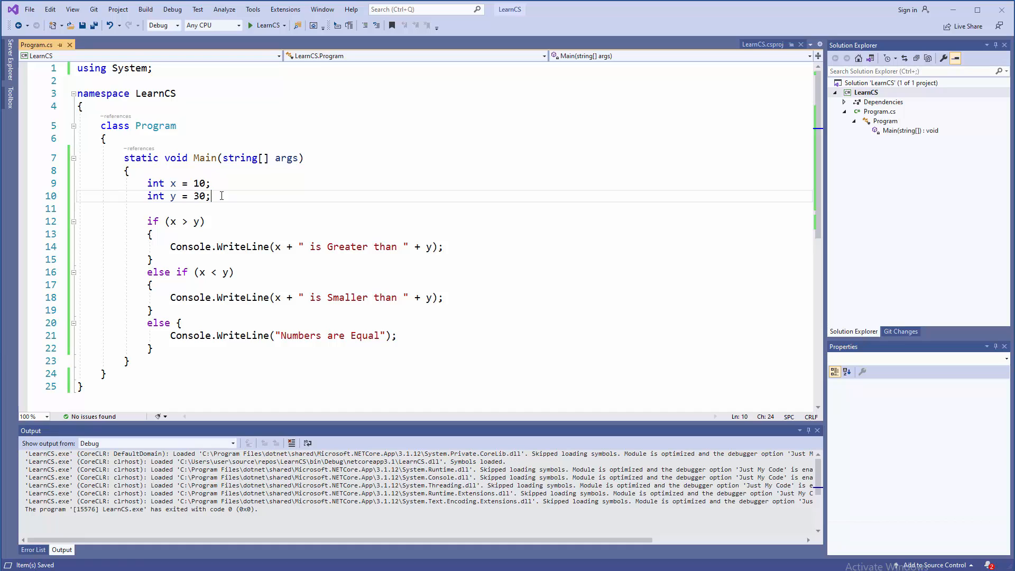
mouse_move(228, 222)
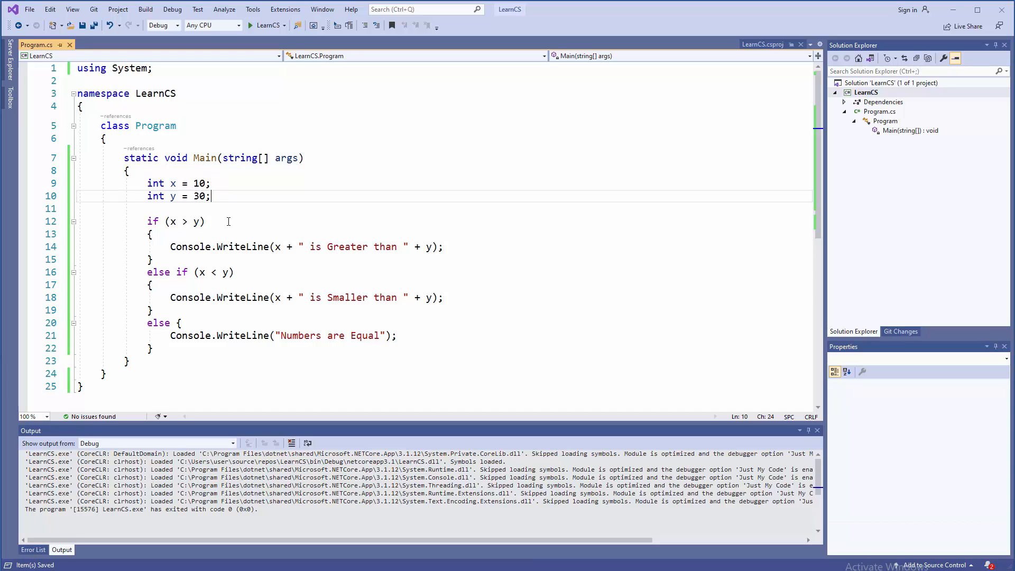
mouse_move(269, 316)
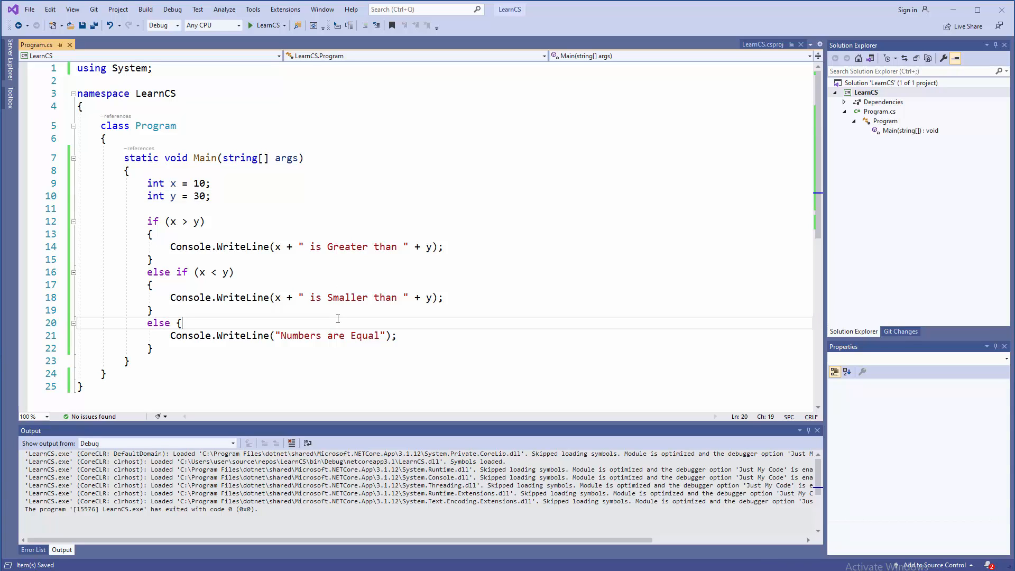
Run the program, change x and y to 50, and rerun to test the equal case.
click(250, 25)
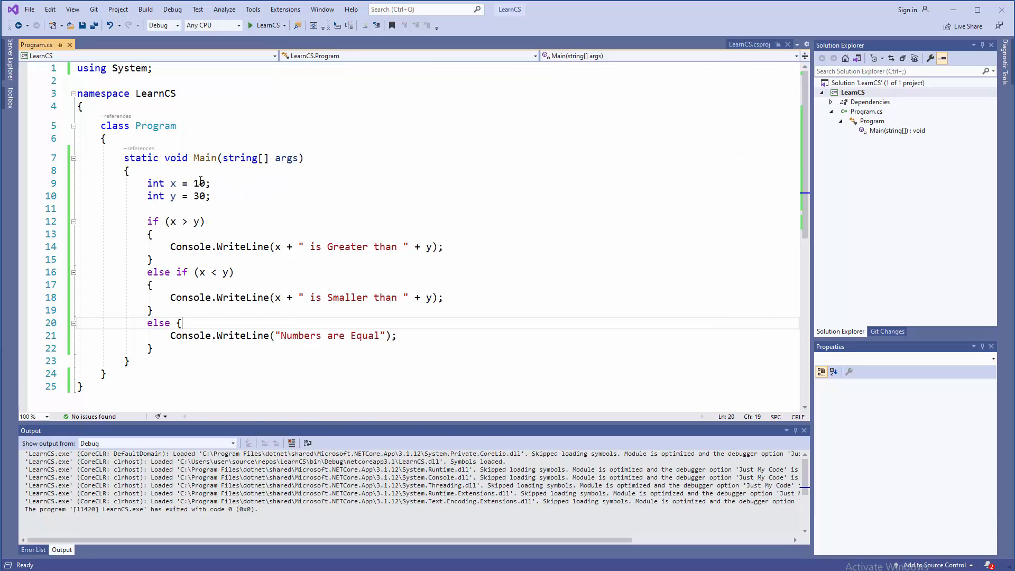
text(5)
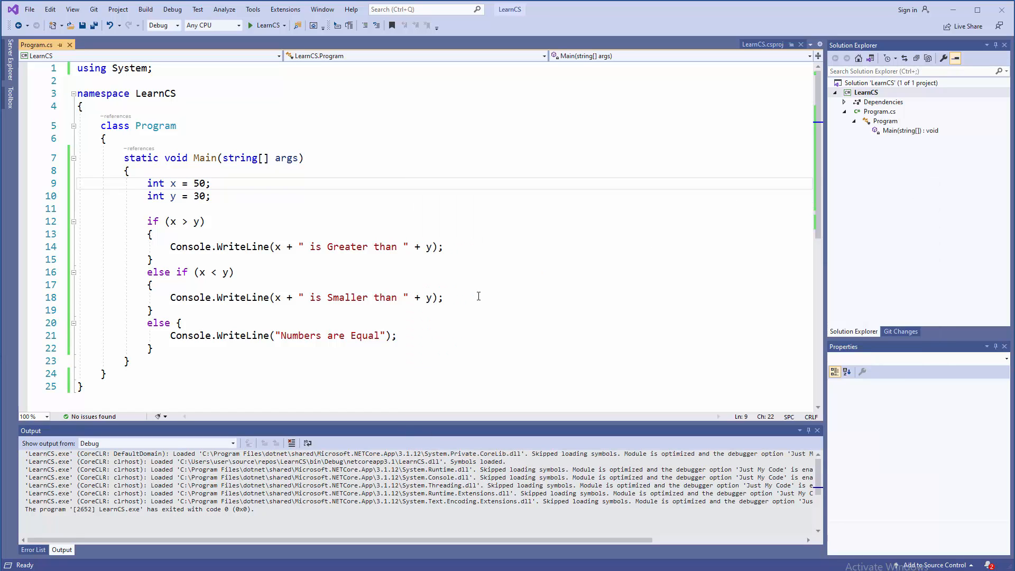
mouse_move(393, 265)
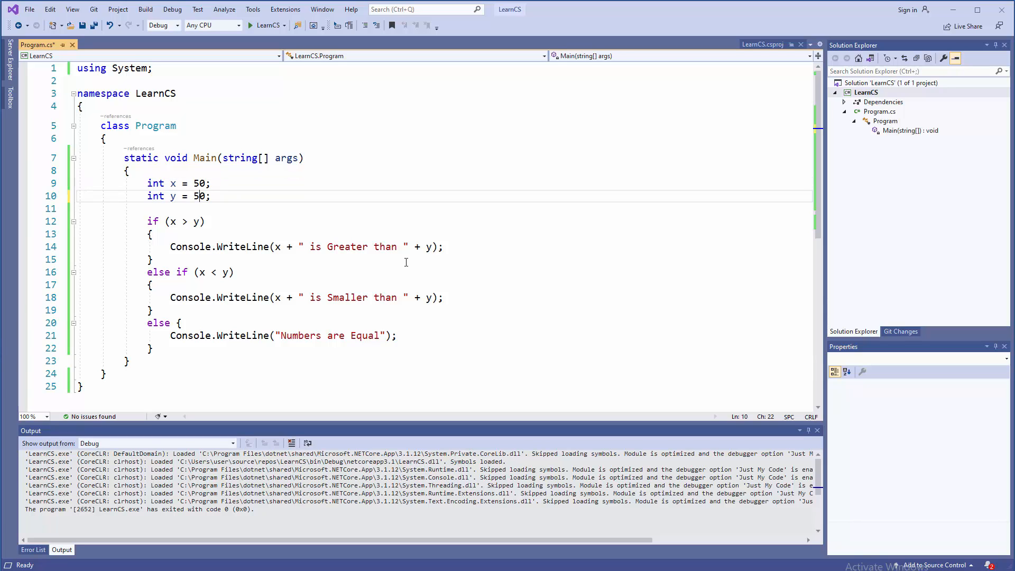
click(250, 25)
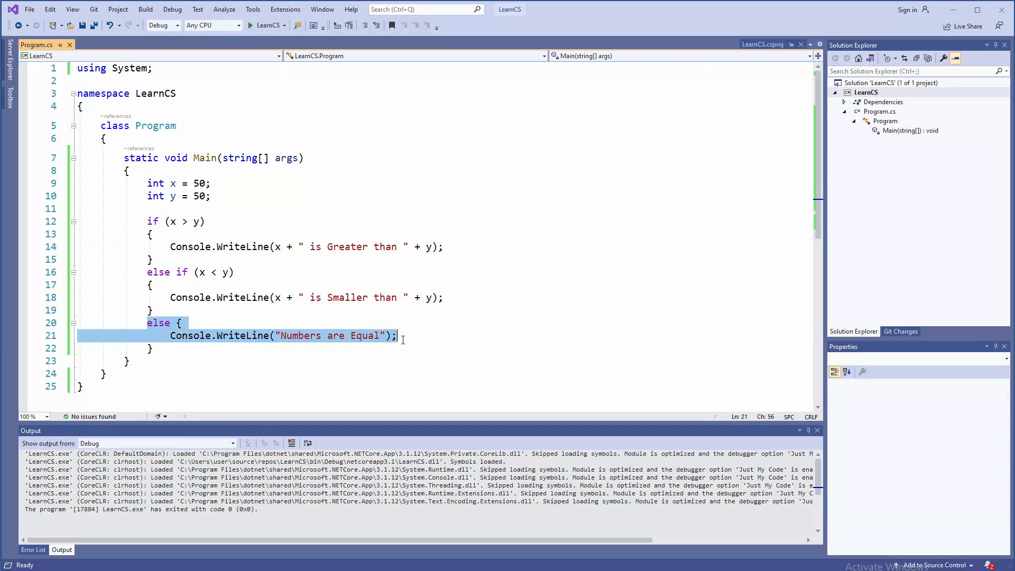
click(398, 335)
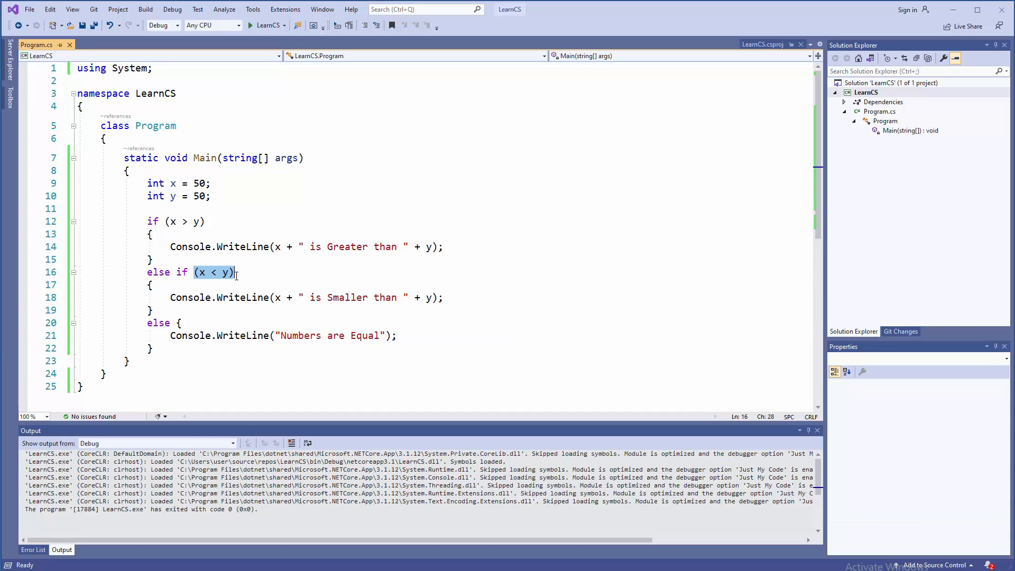
click(165, 323)
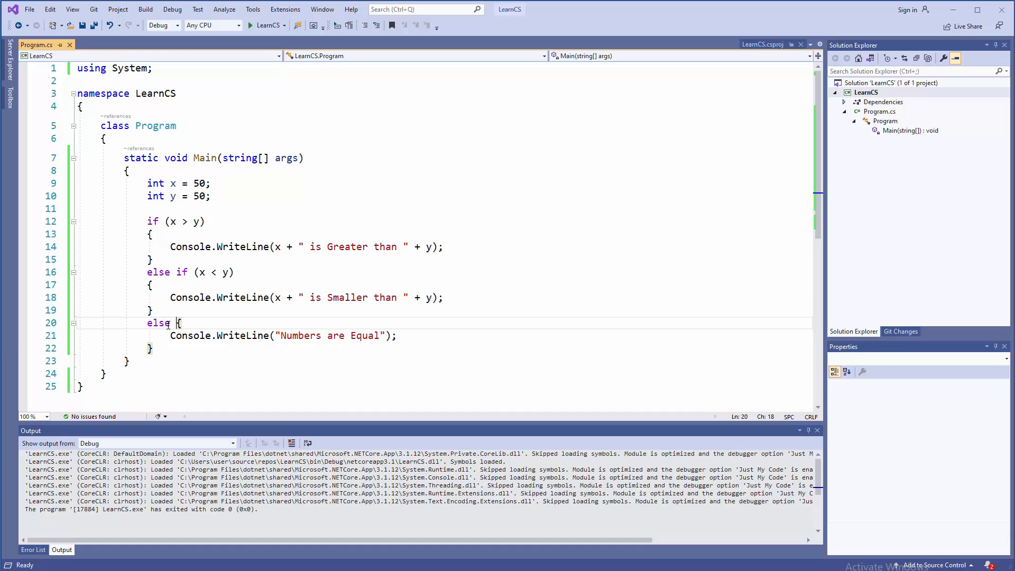